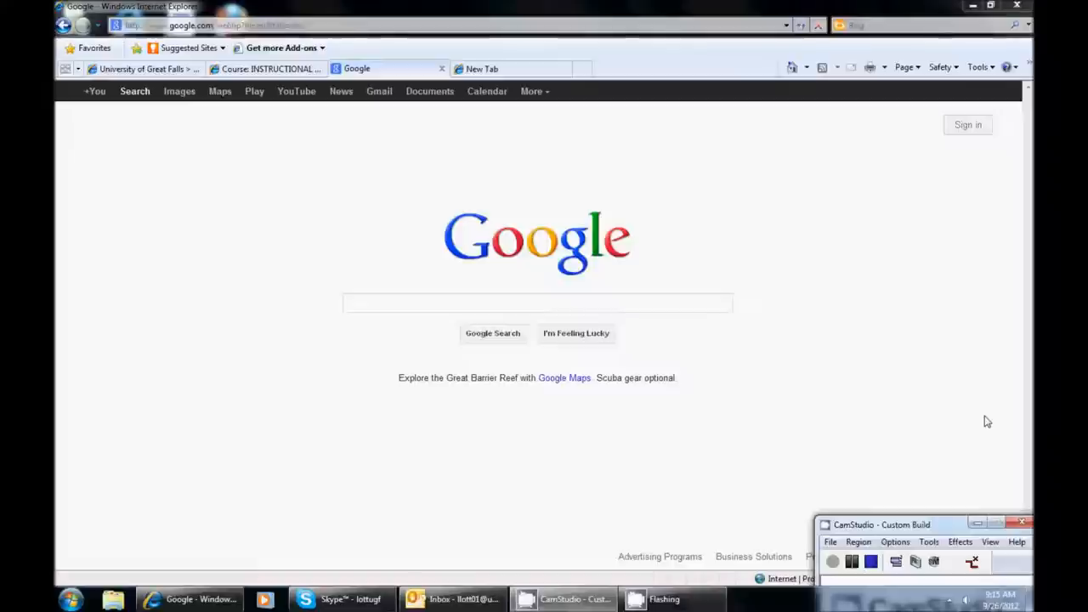
mouse_move(541, 165)
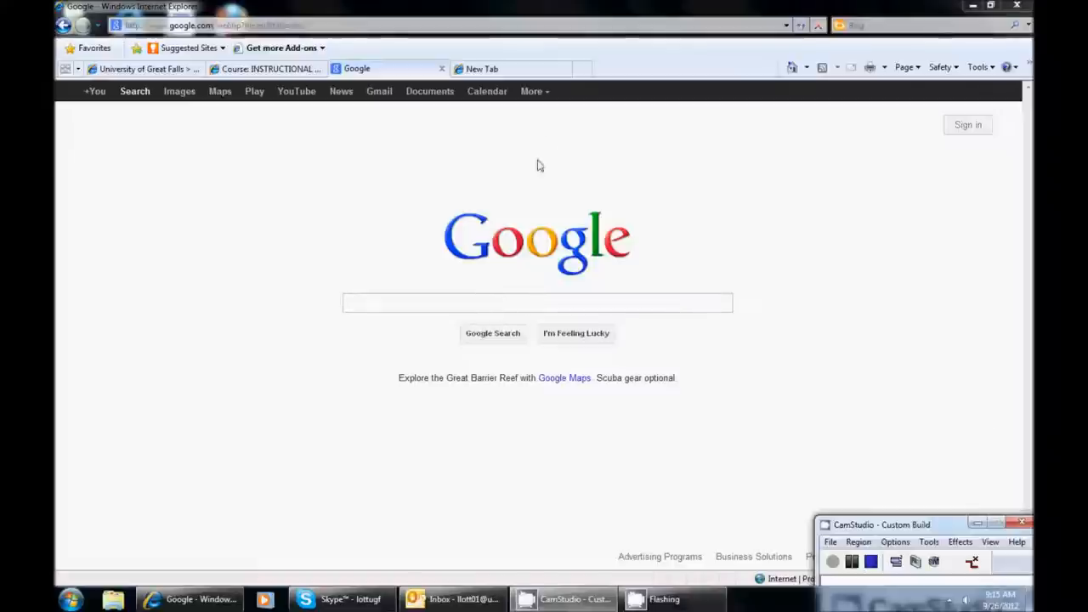
mouse_move(540, 95)
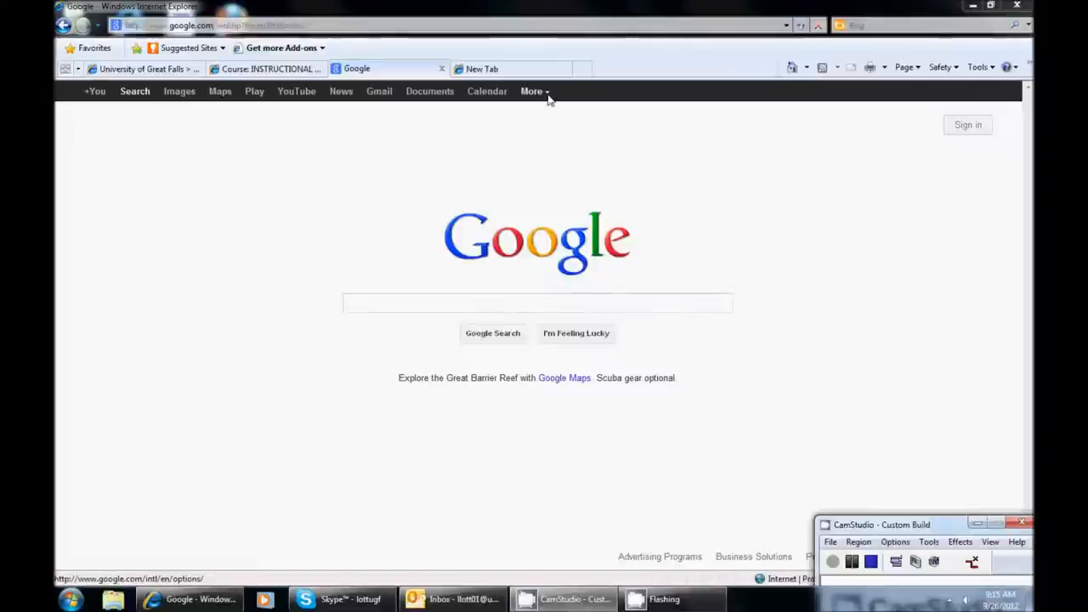
Show the 'More' list of other Google services from the Google homepage
left_click(530, 92)
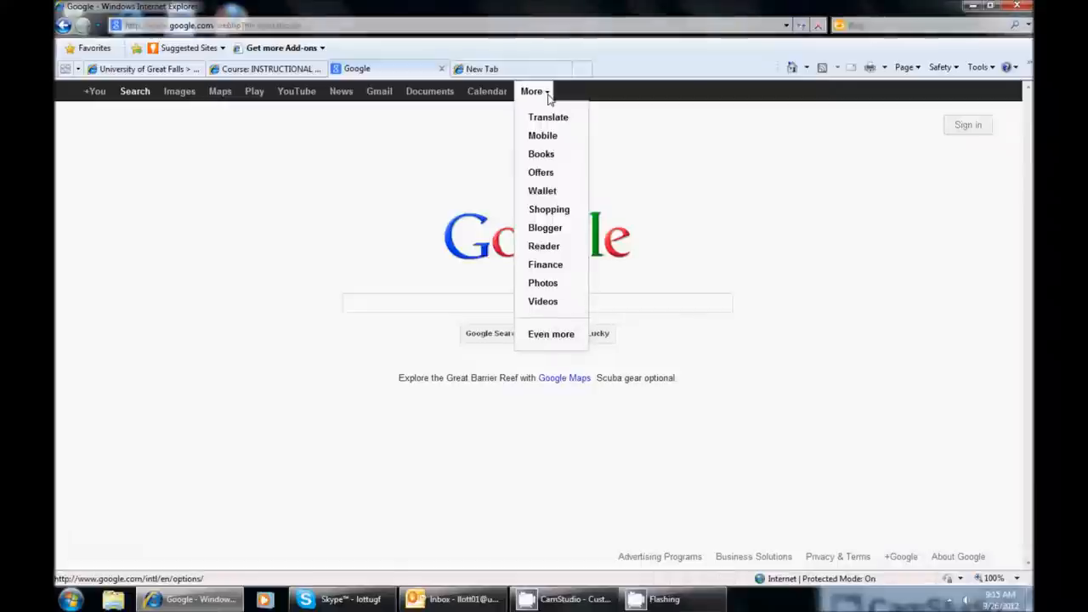
mouse_move(544, 228)
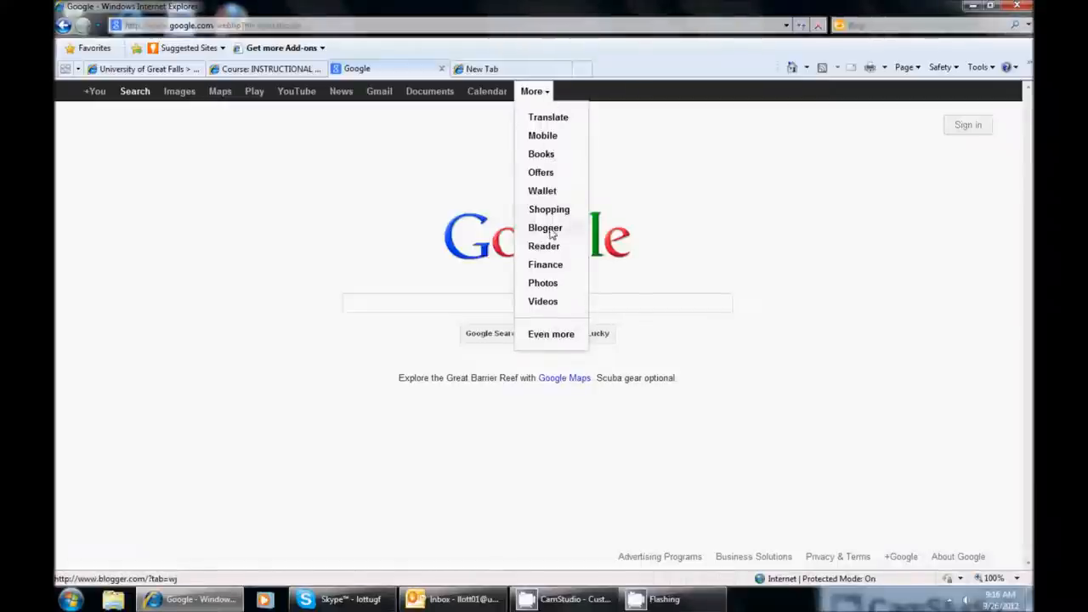
left_click(544, 228)
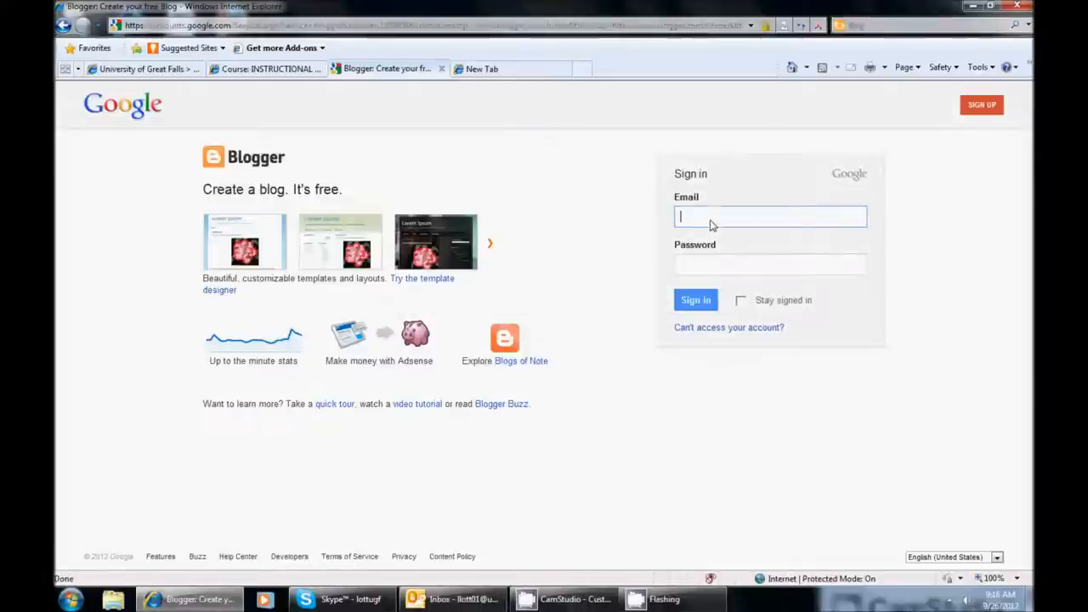
mouse_move(989, 228)
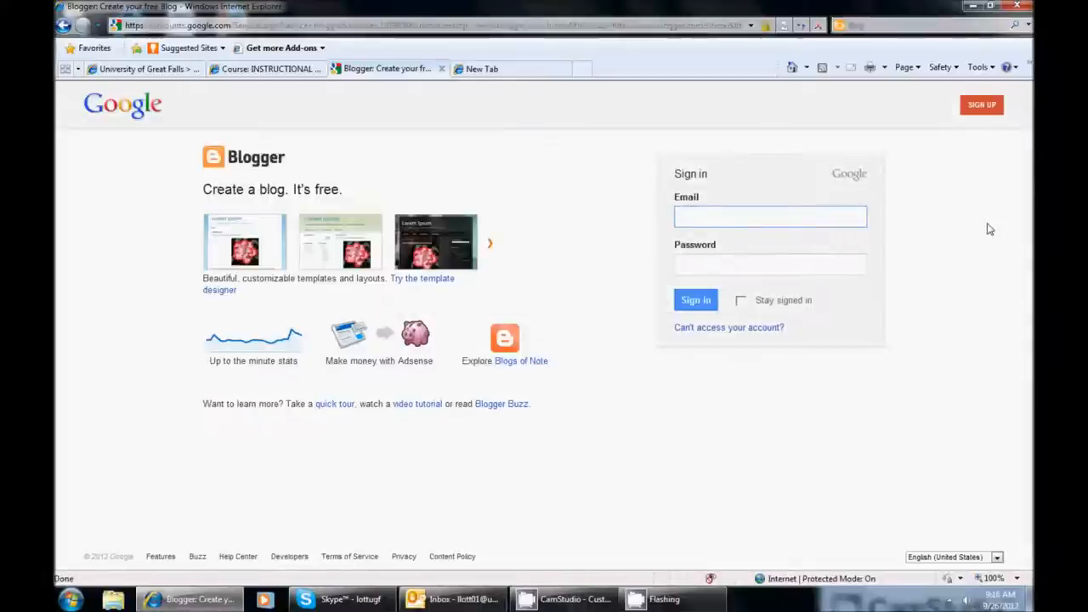
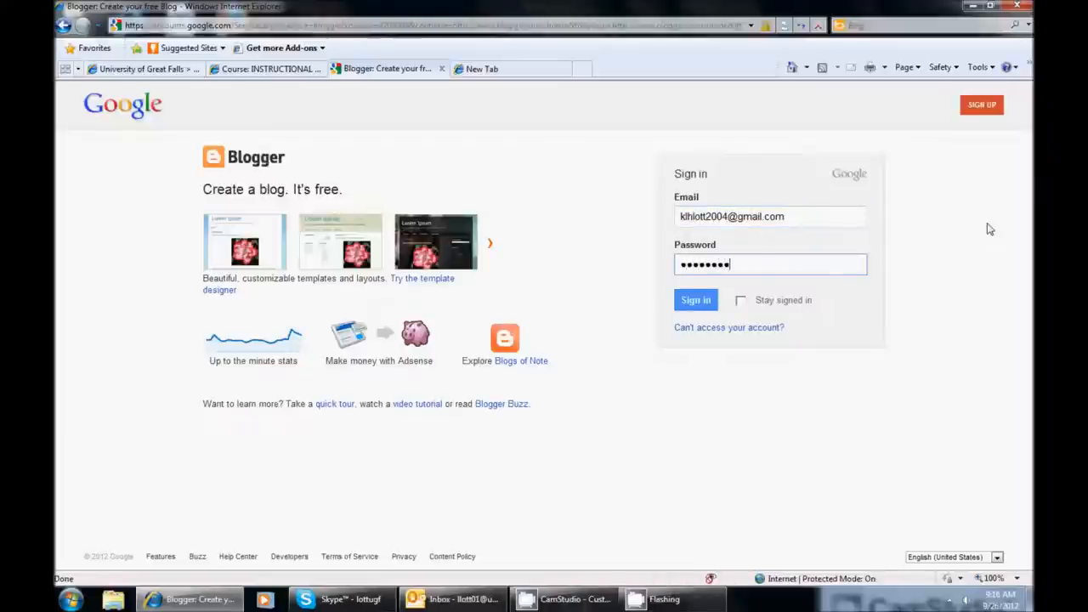
left_click(695, 300)
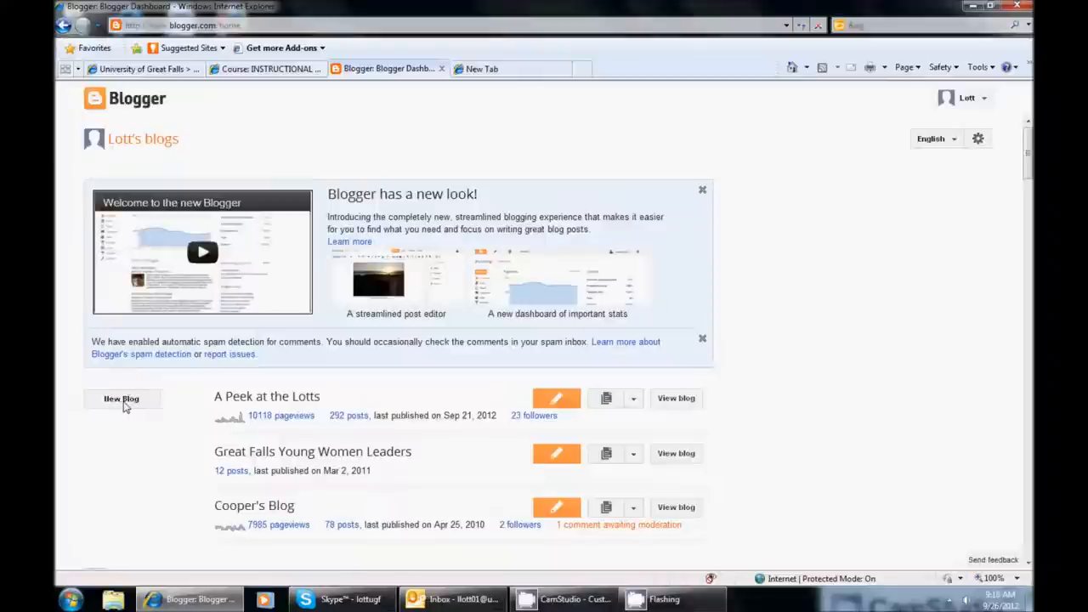
Start a new blog titled 'Lott Educationa Blog' with the address 'lotteducation'
left_click(121, 398)
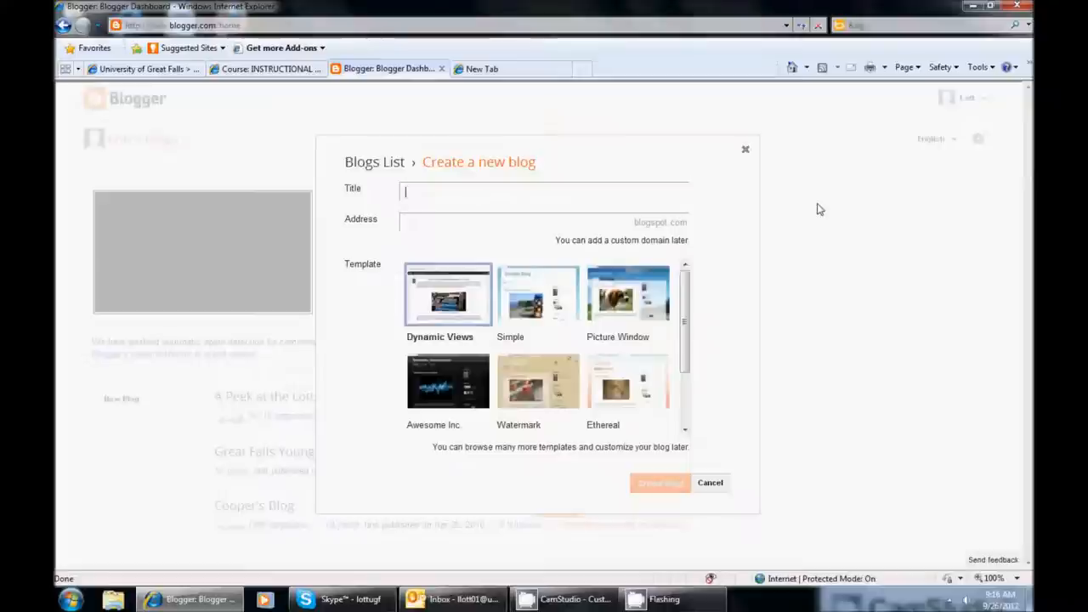
type("Lott El")
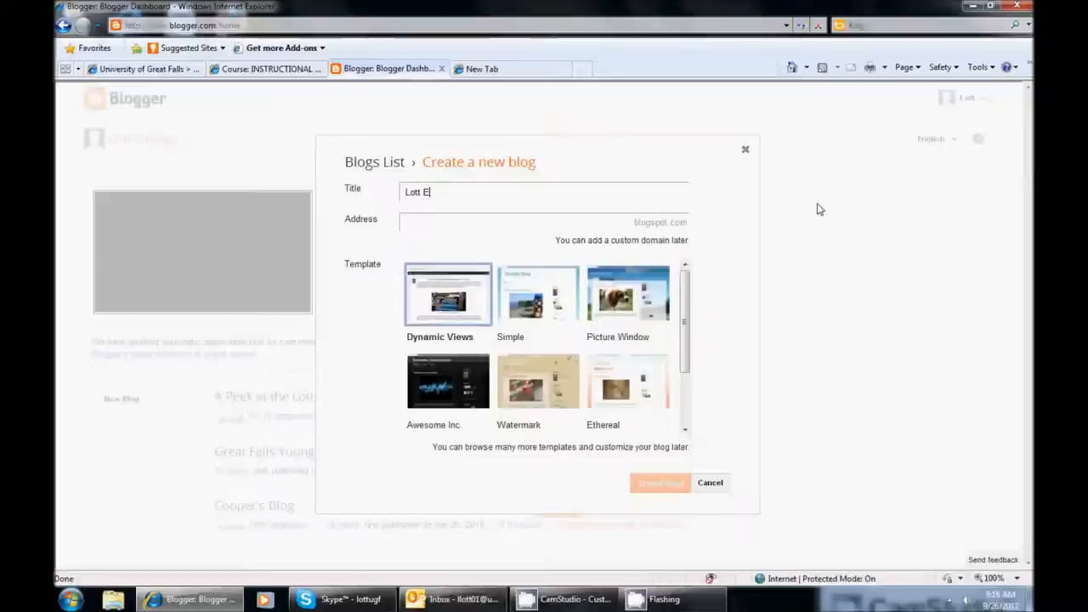
type("ducationa")
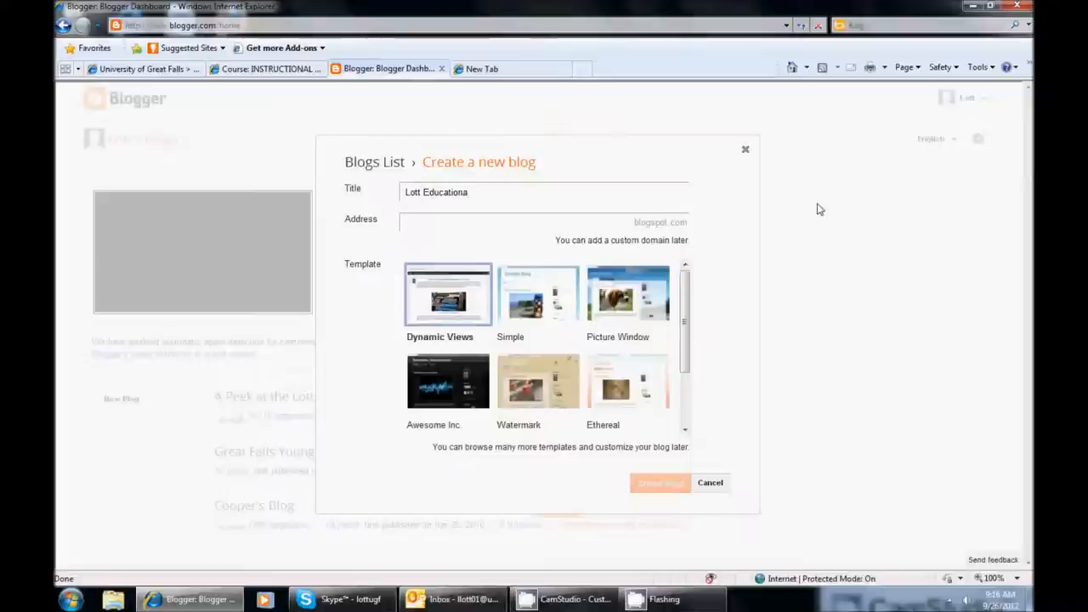
type("Blog")
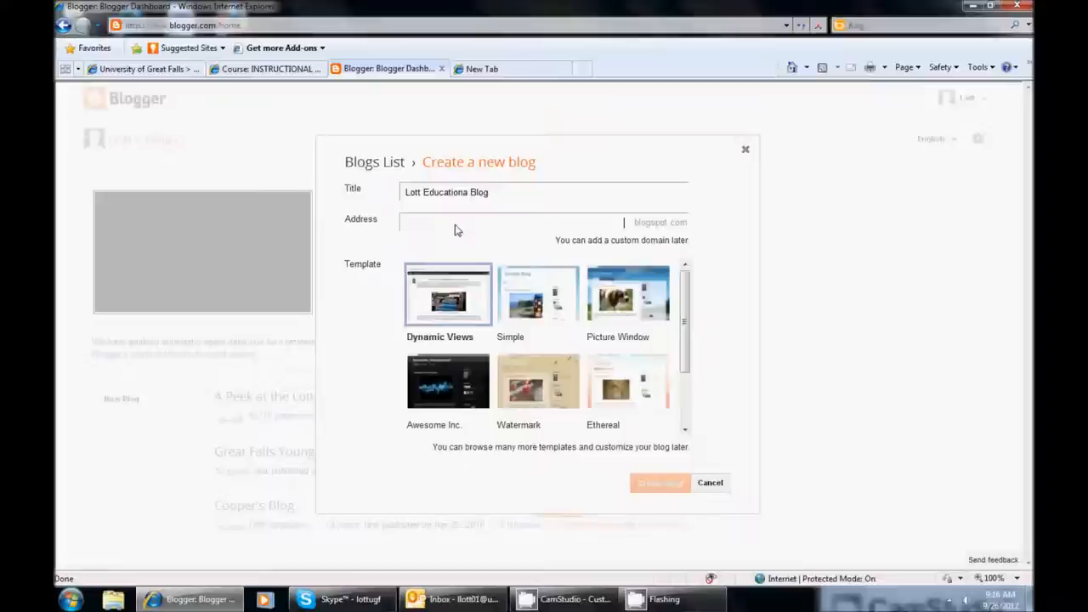
mouse_move(650, 241)
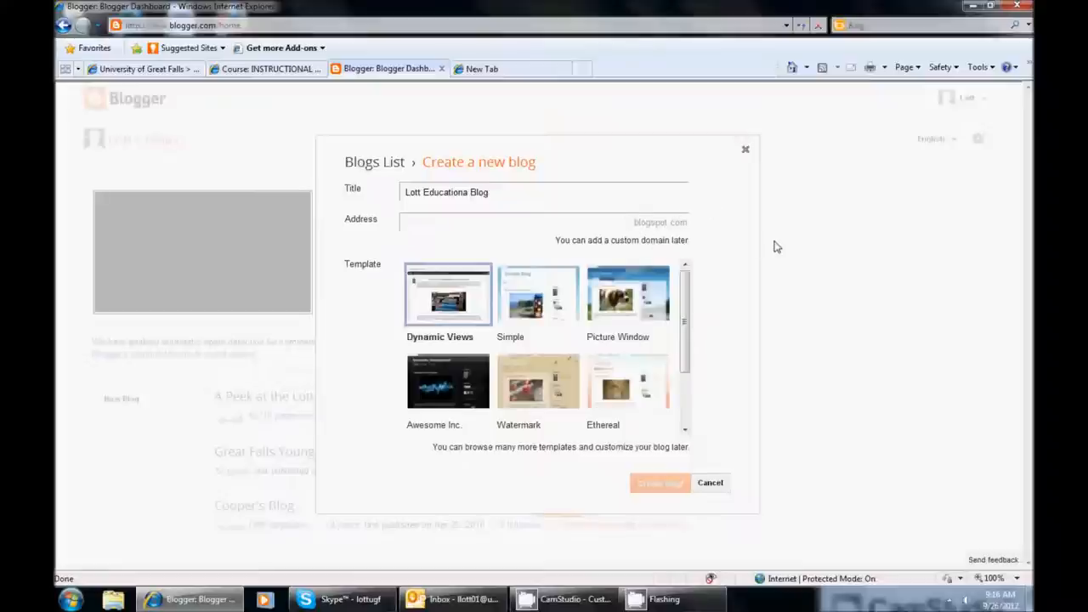
type("lotteducation")
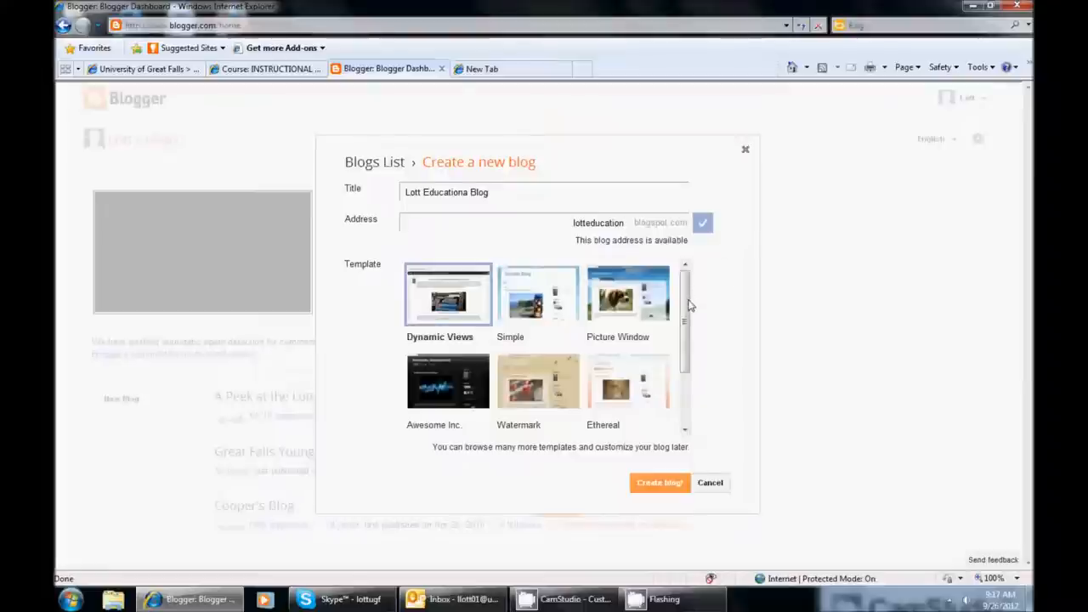
Choose the Ethereal template and create the Lott Educationa Blog
scroll("down", 3)
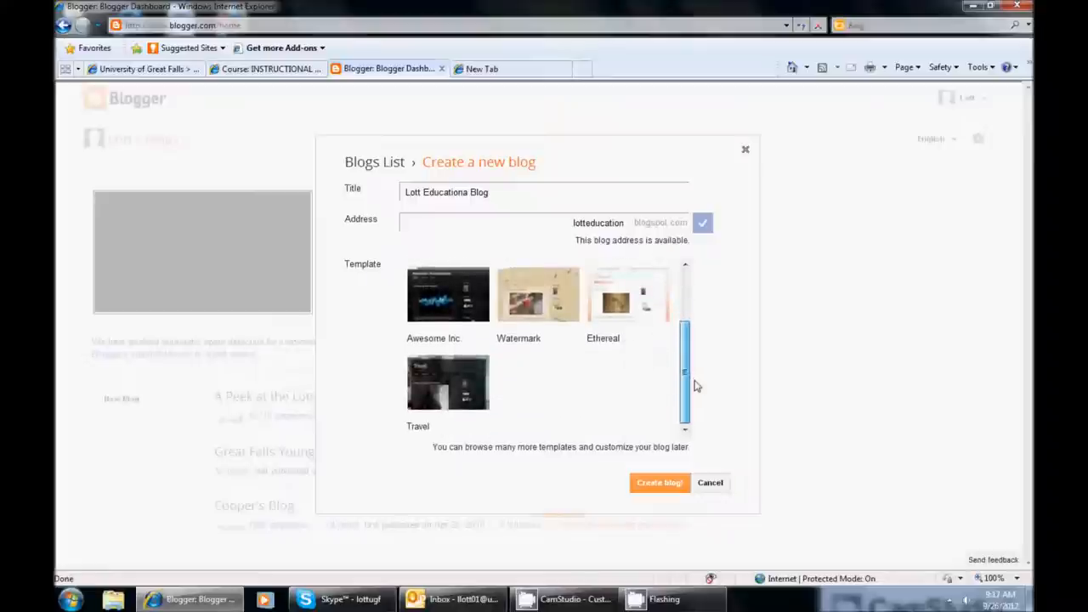
scroll("up", 3)
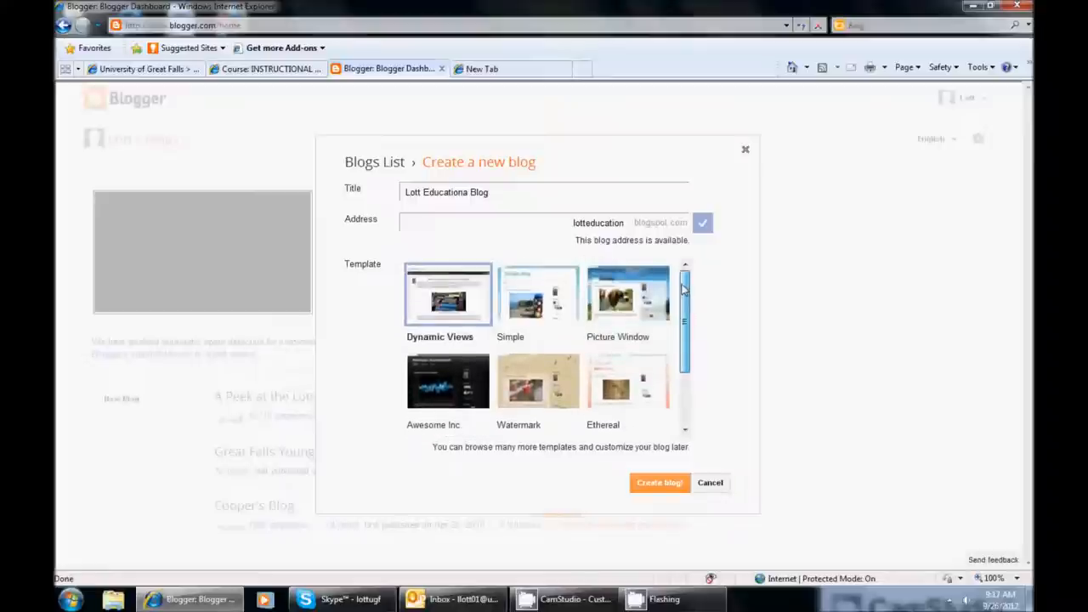
scroll("down", 3)
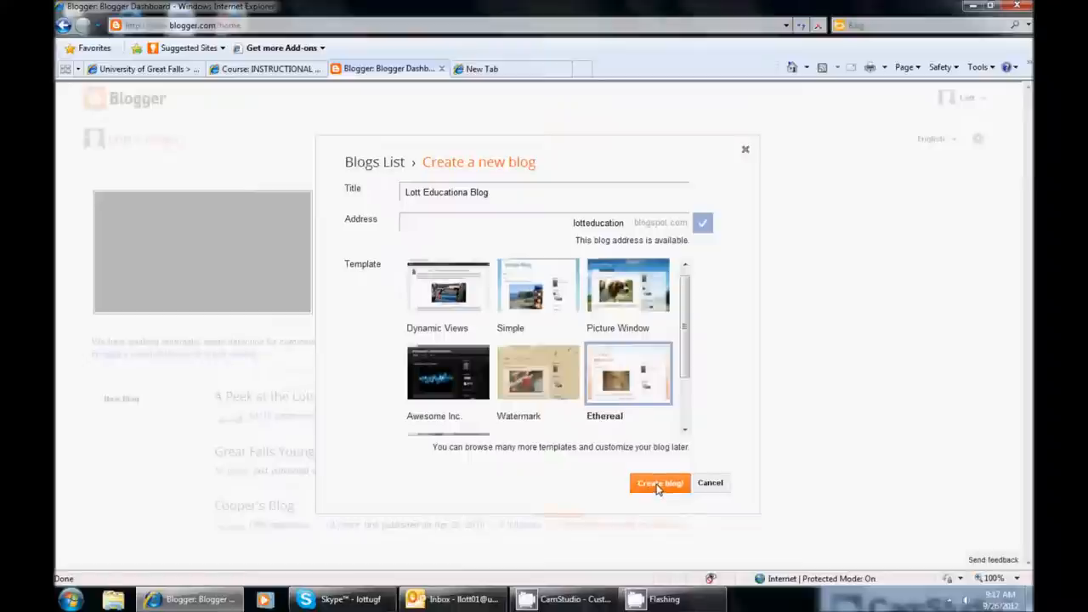
left_click(659, 483)
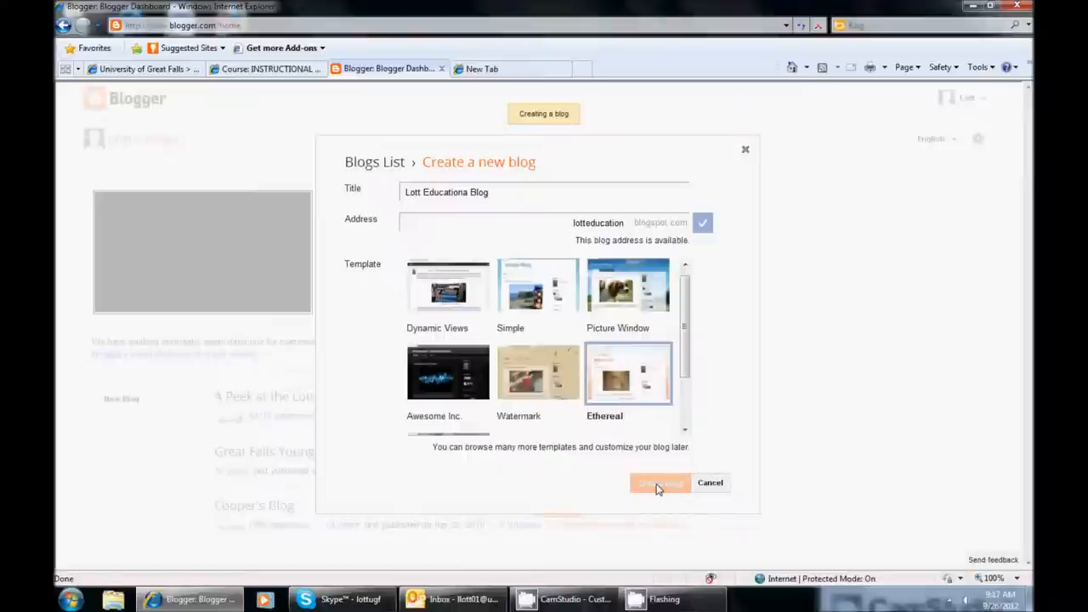
left_click(660, 483)
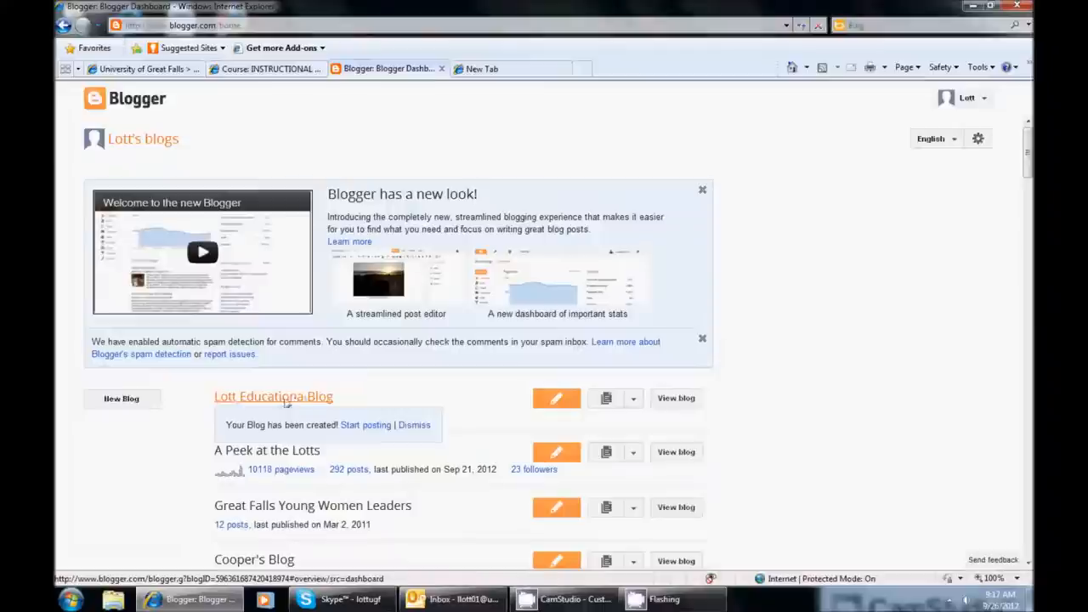
Go to the Lott Educationa Blog overview from the dashboard list
left_click(272, 396)
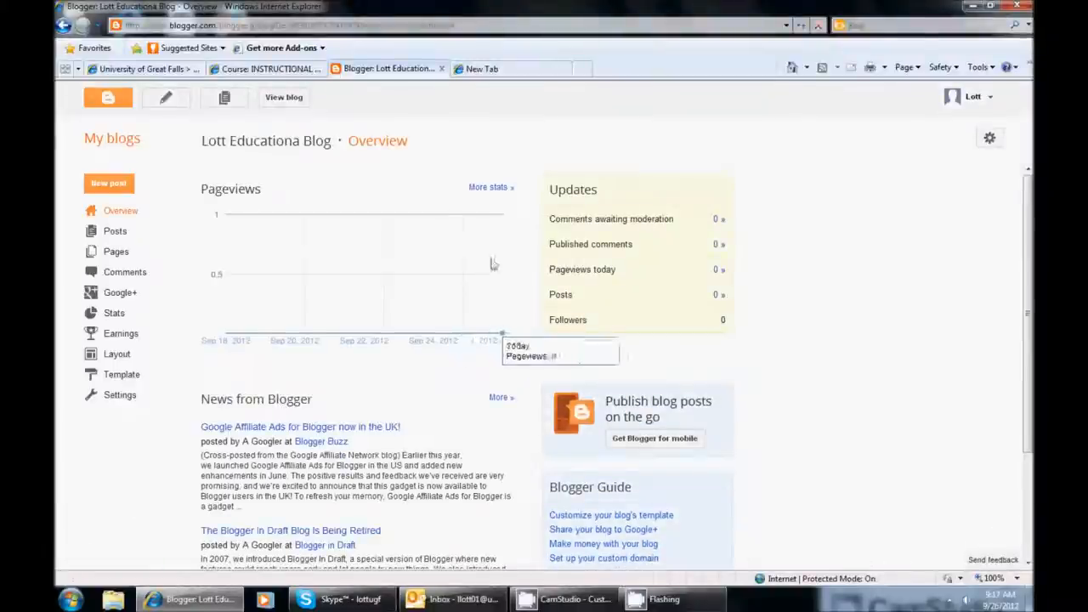
mouse_move(224, 336)
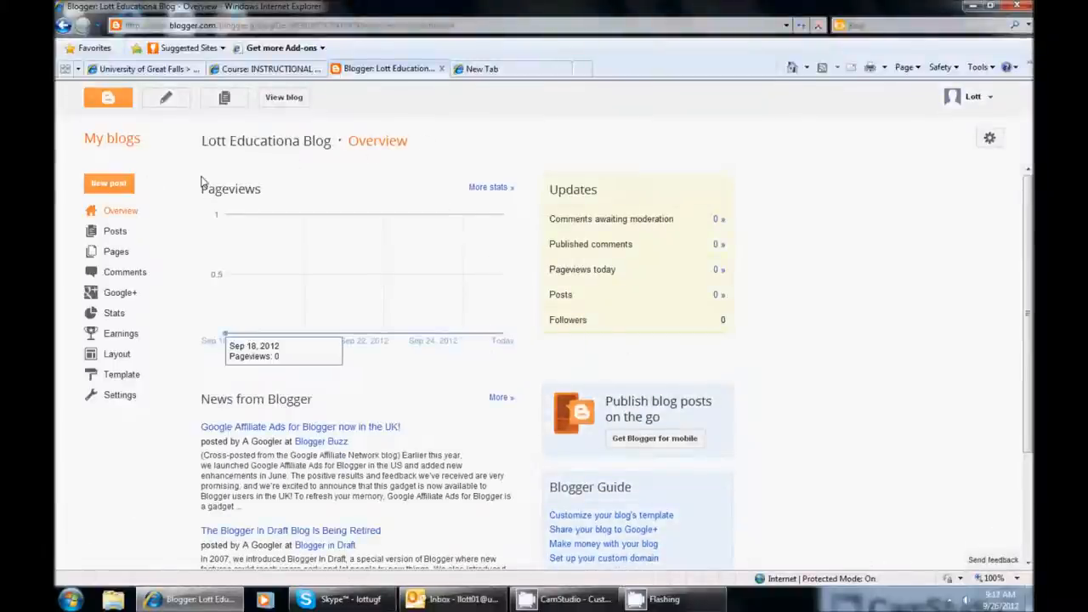
mouse_move(217, 198)
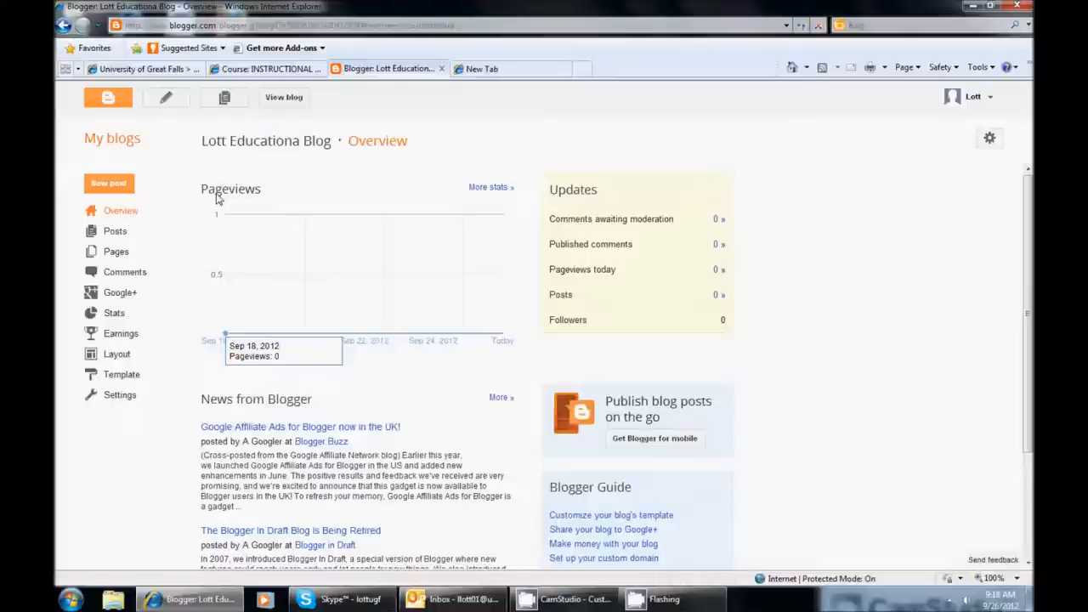
mouse_move(109, 184)
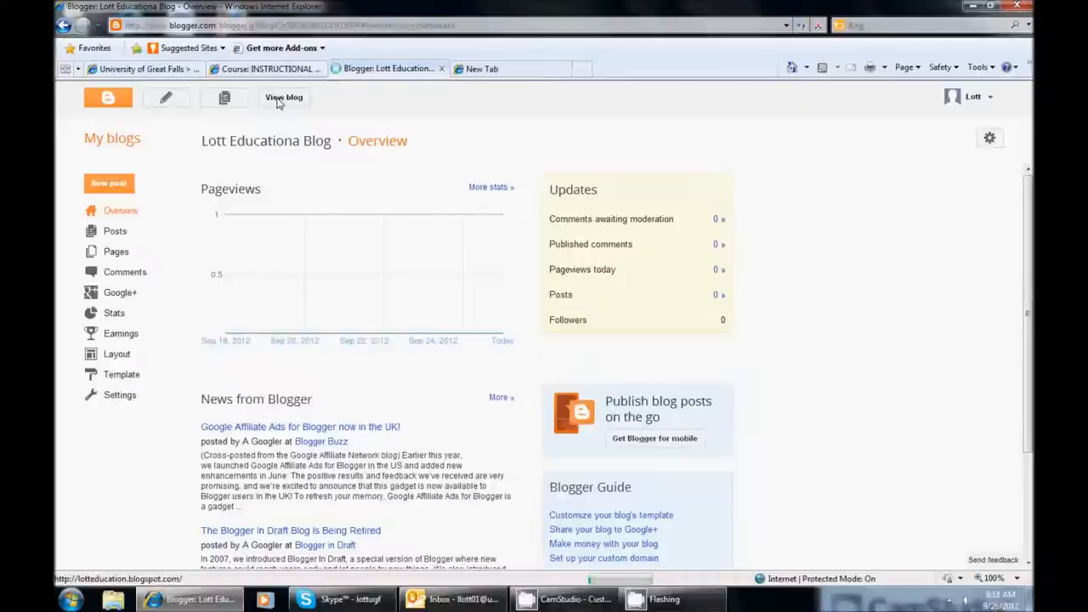
View the published blog, then start a blank new post in the editor
left_click(282, 97)
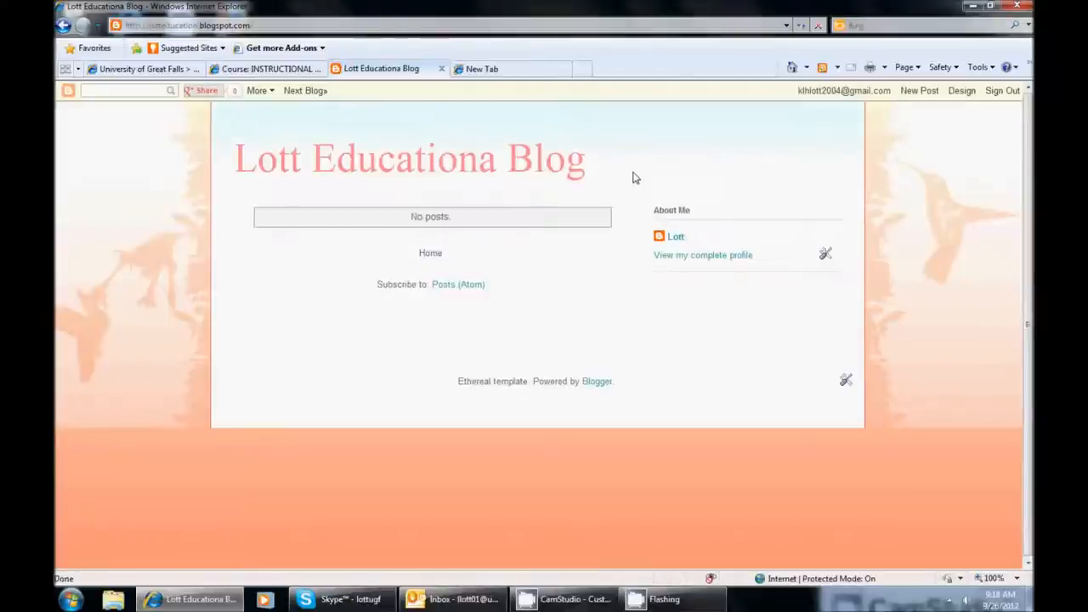
mouse_move(425, 190)
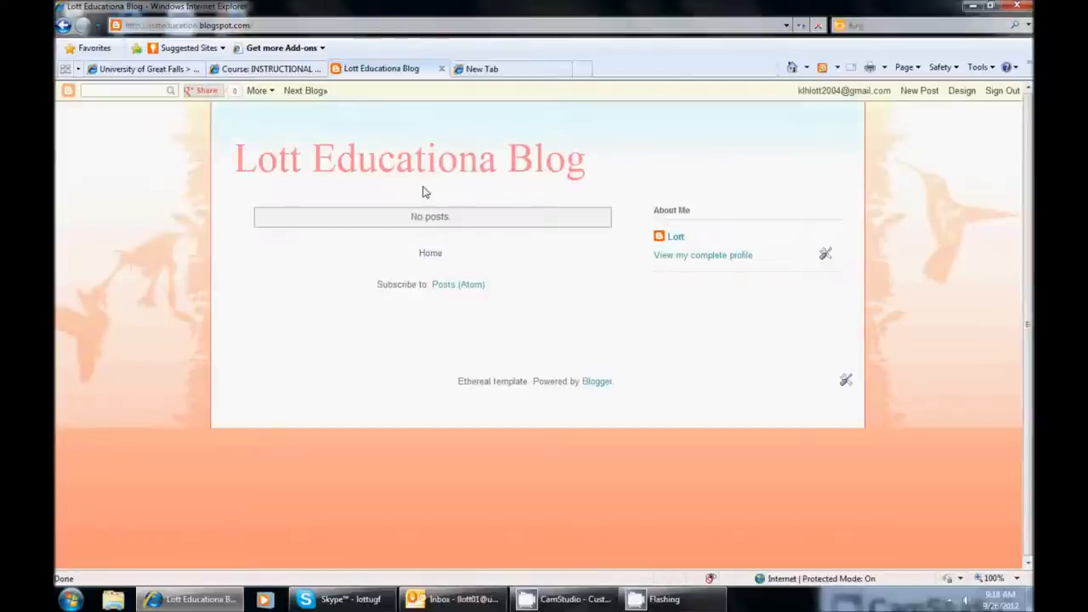
mouse_move(740, 150)
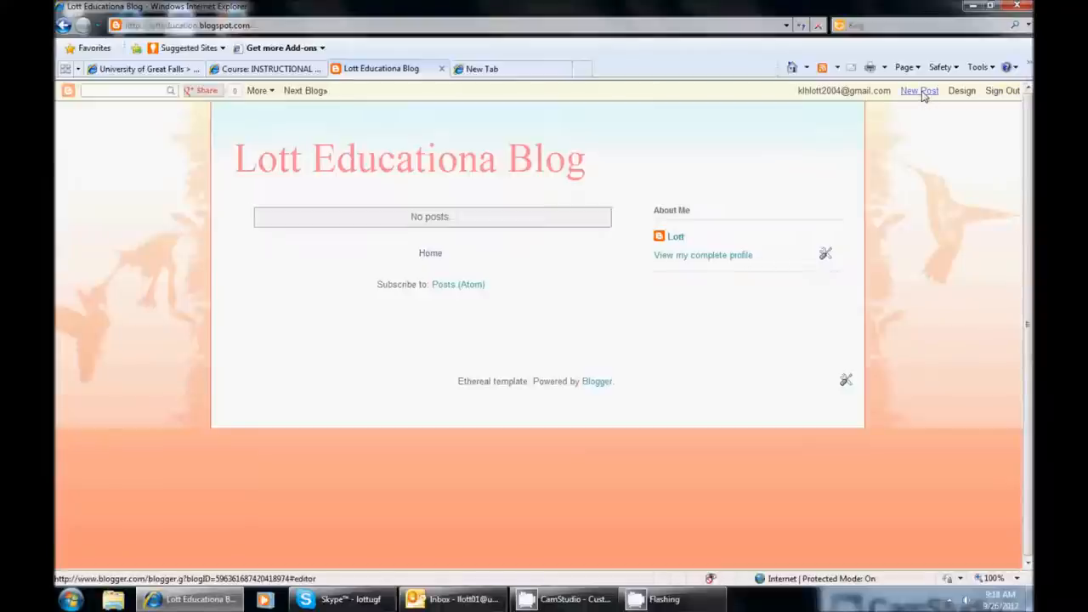
left_click(919, 92)
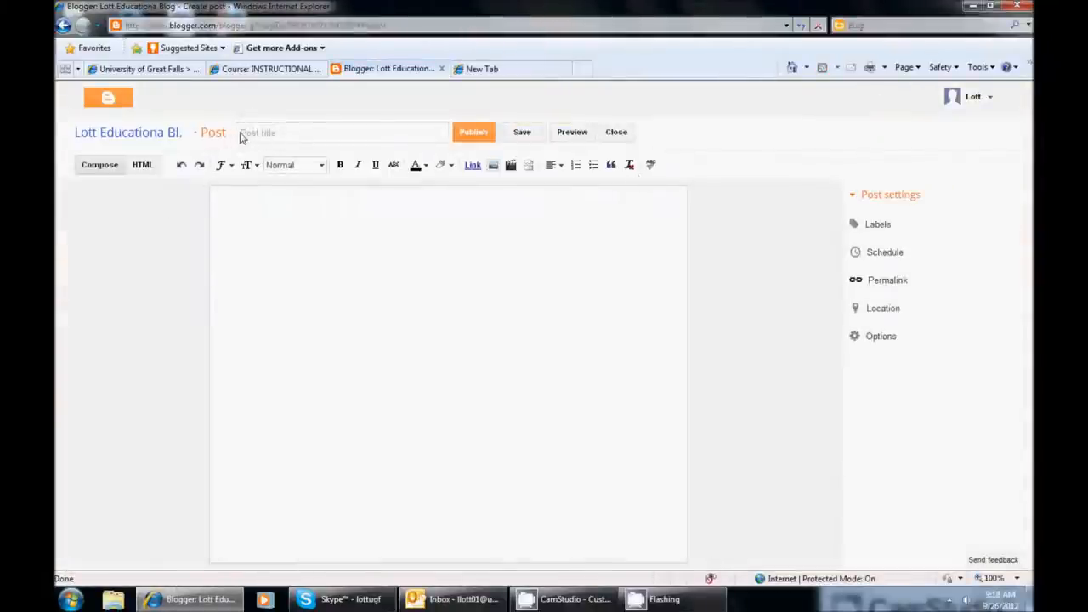
Enter 'My blog introduction' as the post title
left_click(340, 132)
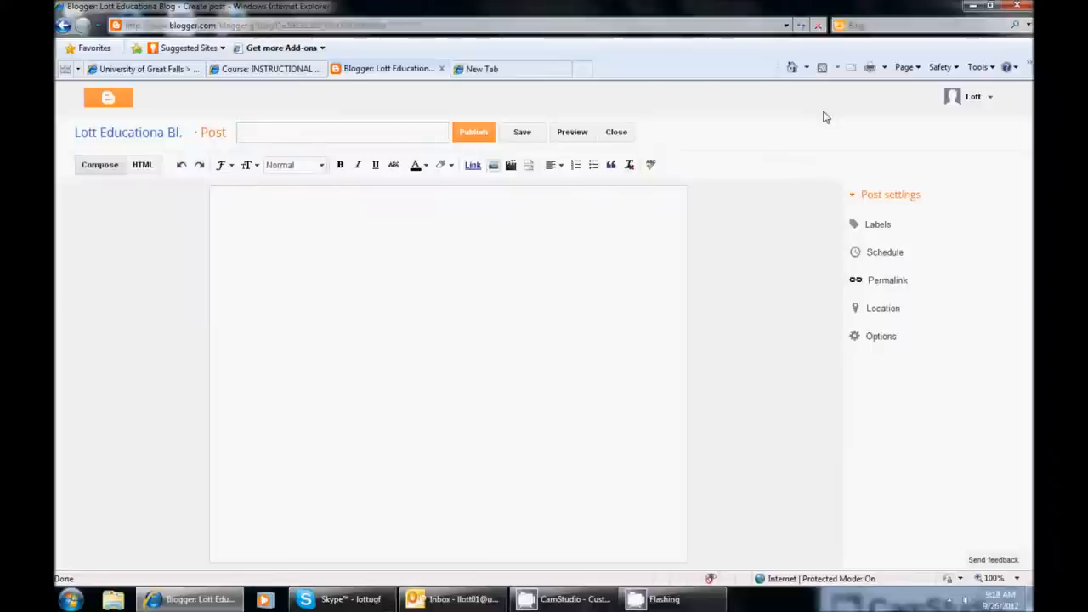
type("My blog")
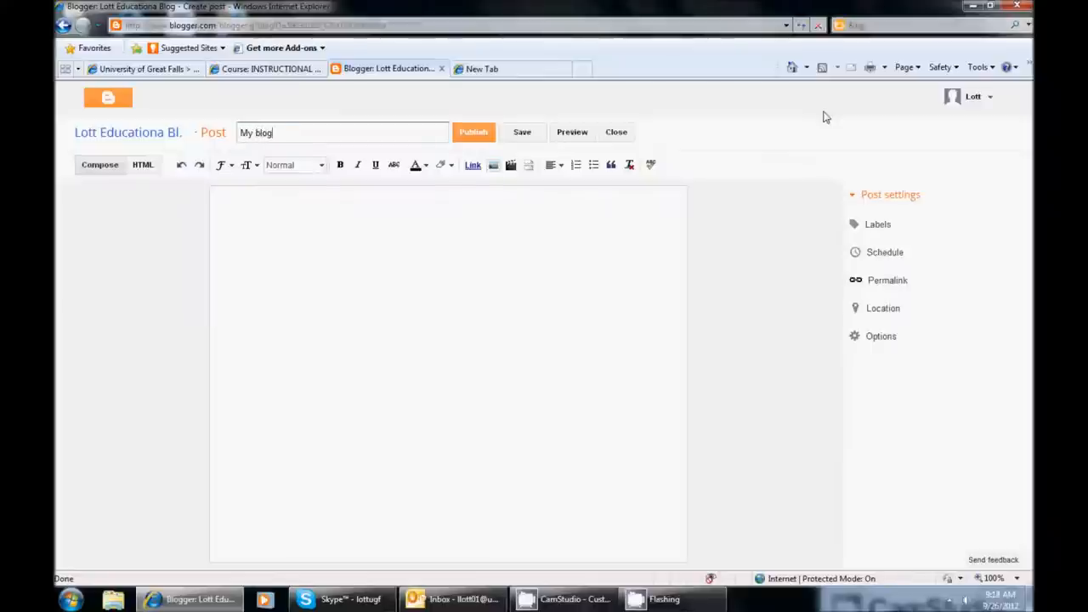
type("introduction")
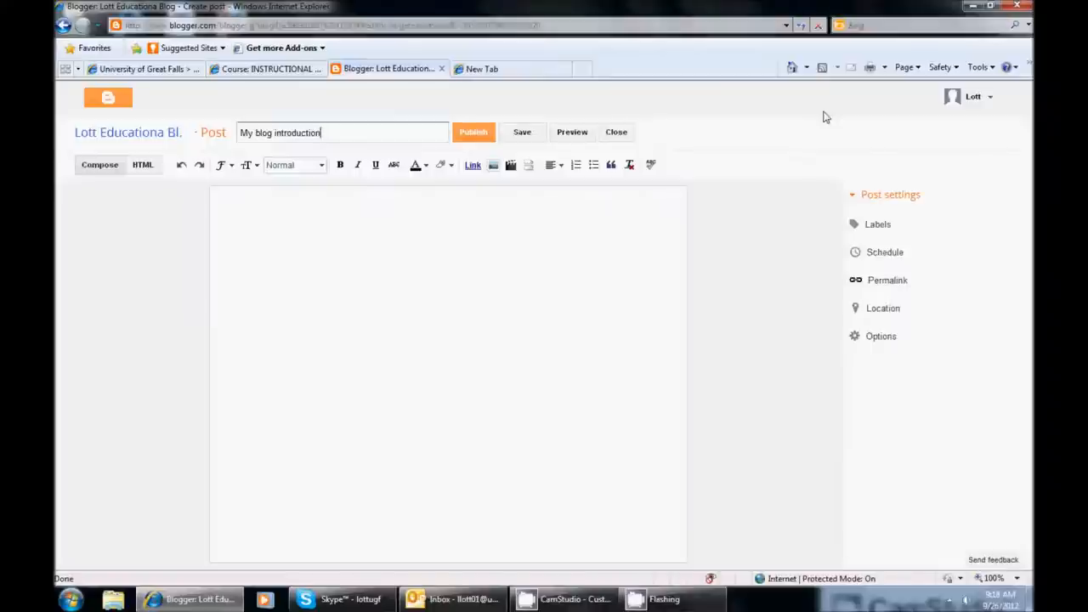
mouse_move(787, 89)
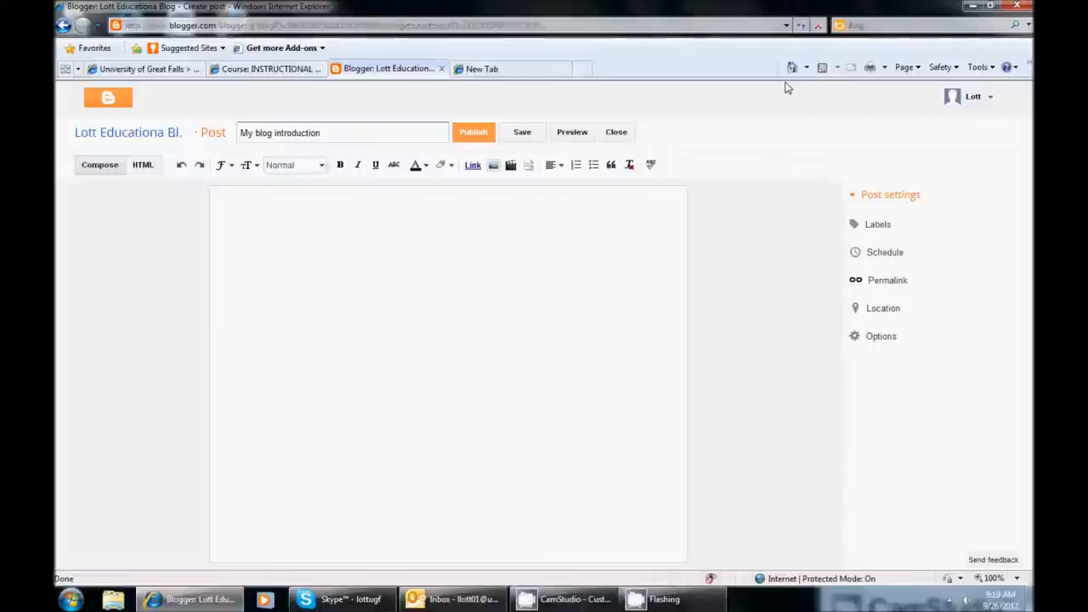
Write the body sentence 'This is a post for my instructional technology class.'
left_click(391, 230)
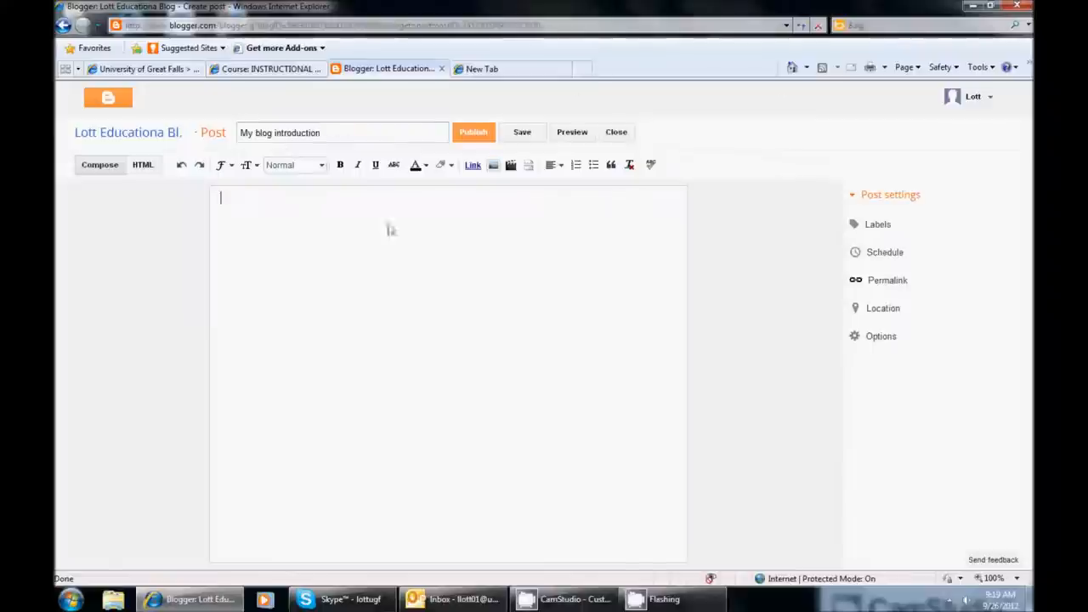
mouse_move(619, 226)
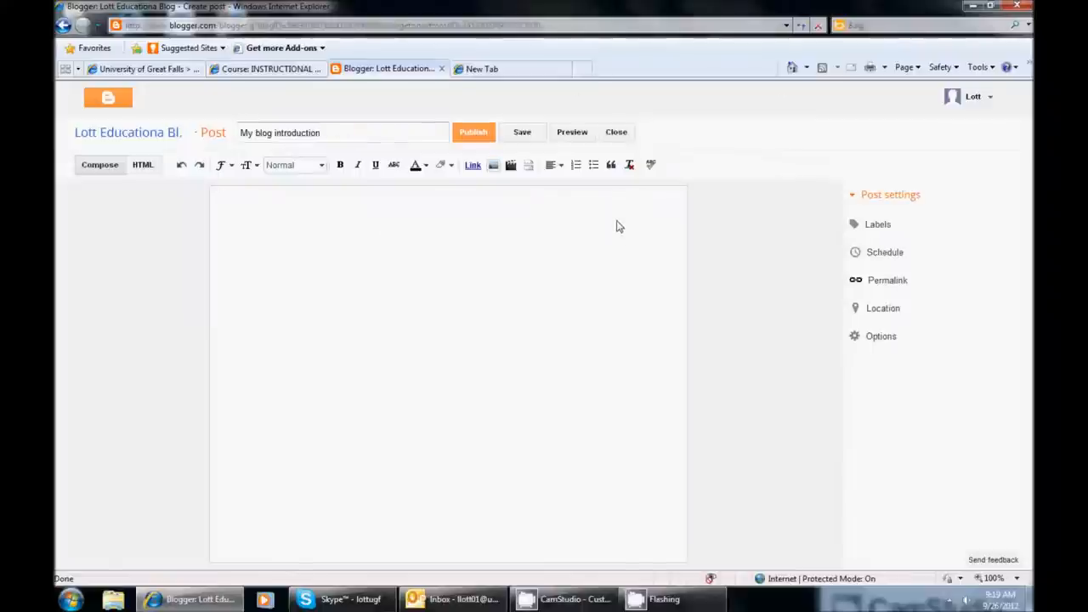
mouse_move(534, 160)
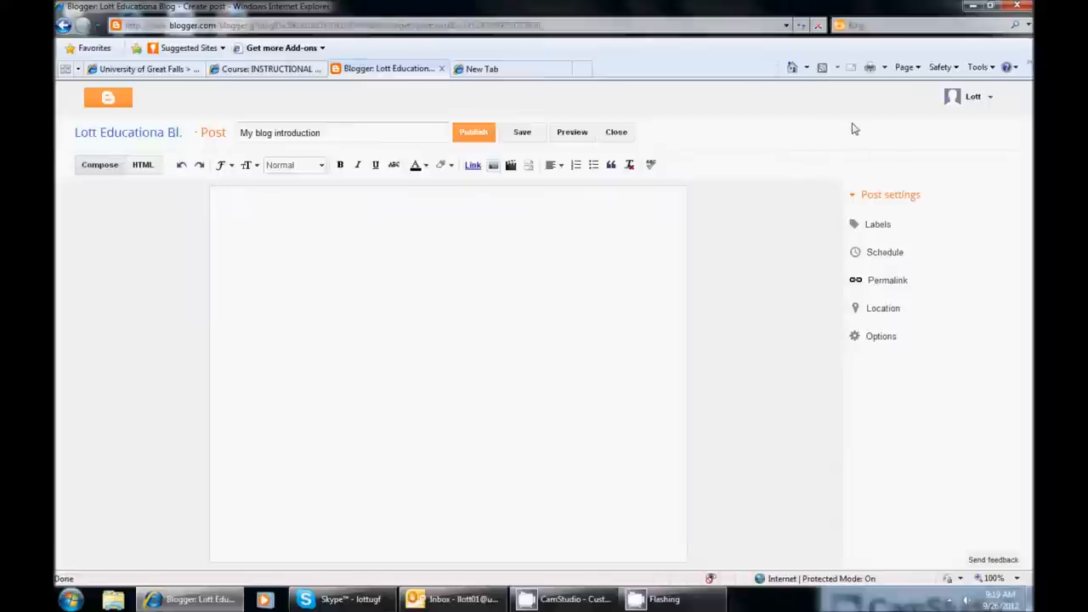
type("This is a post for")
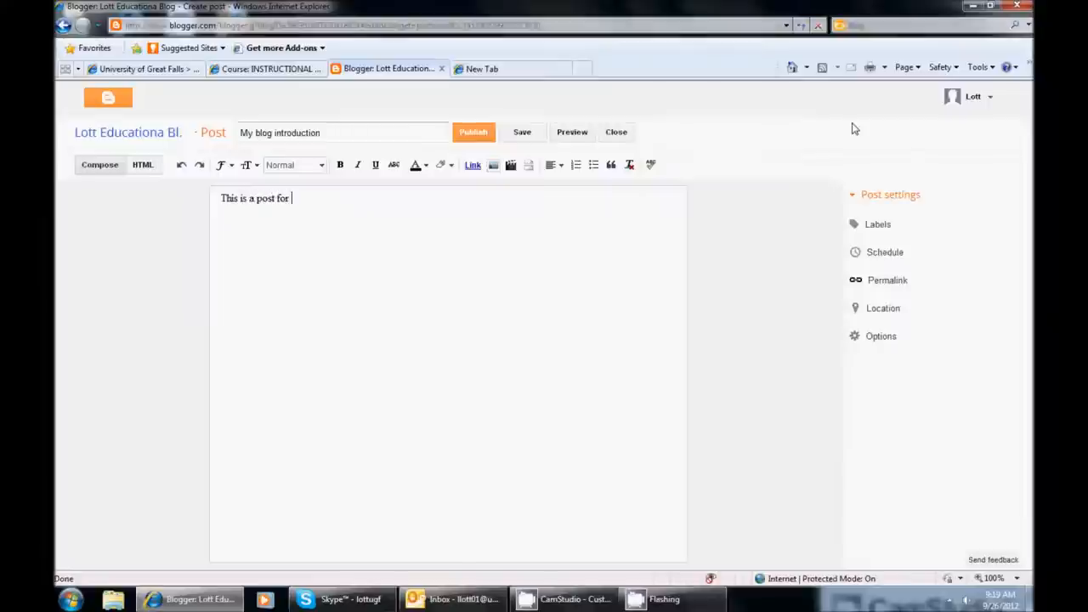
type("my eu")
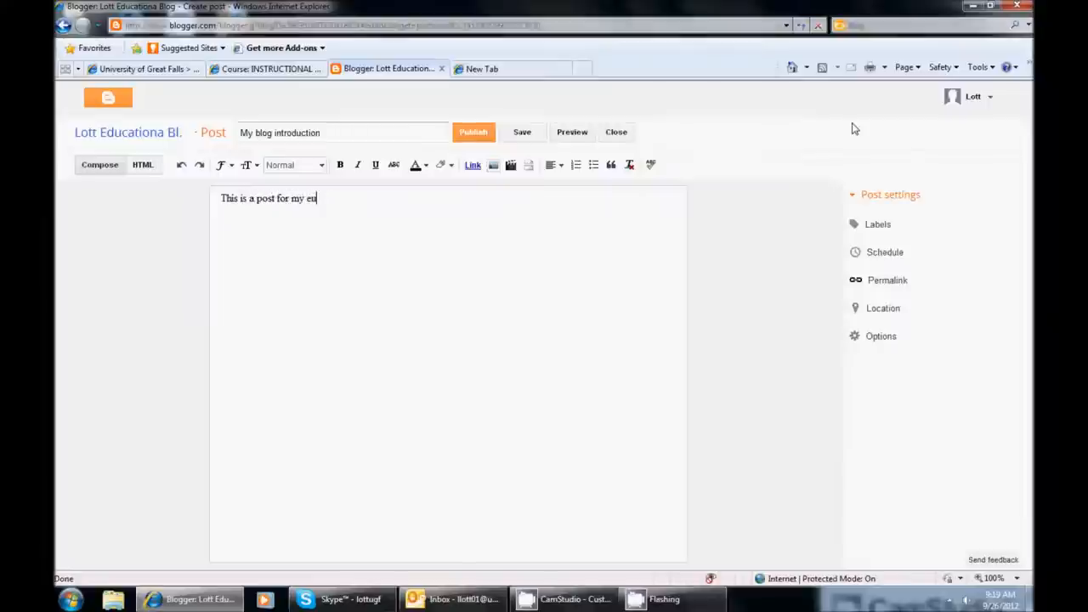
type("insructional")
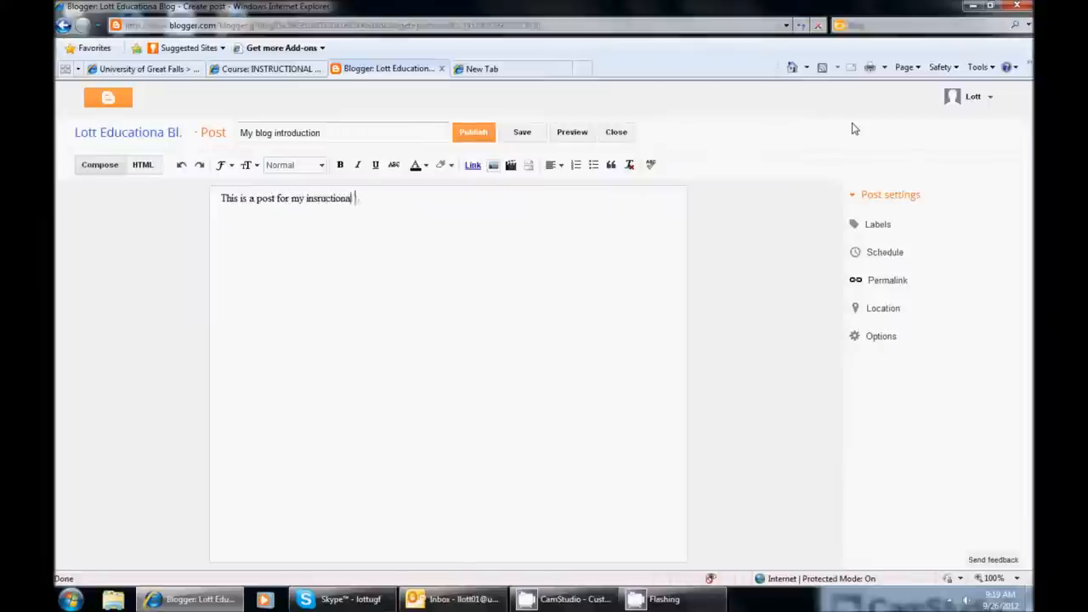
type("technology class")
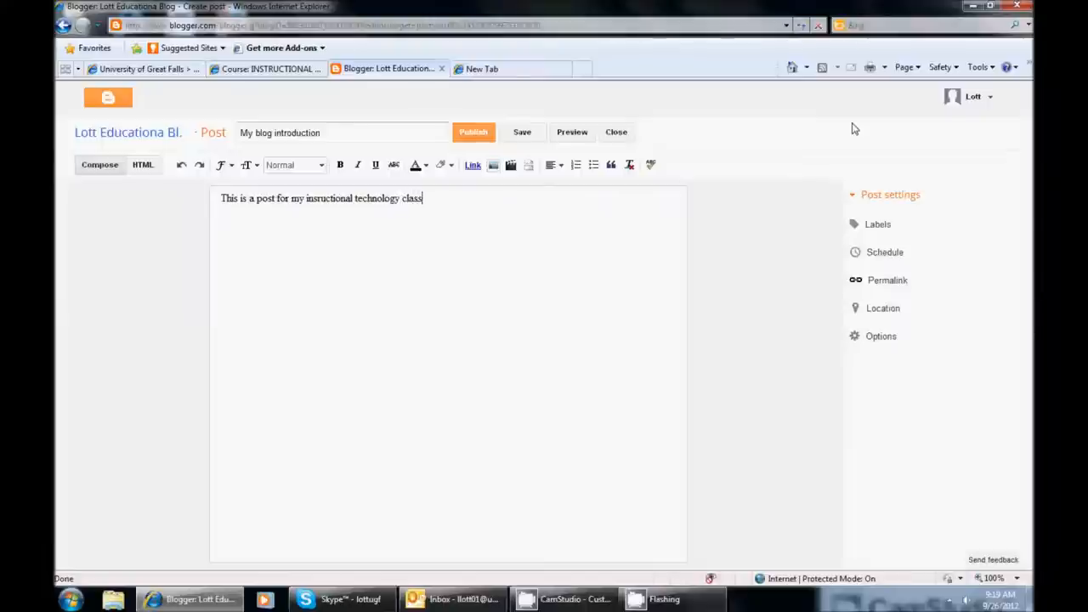
type(".")
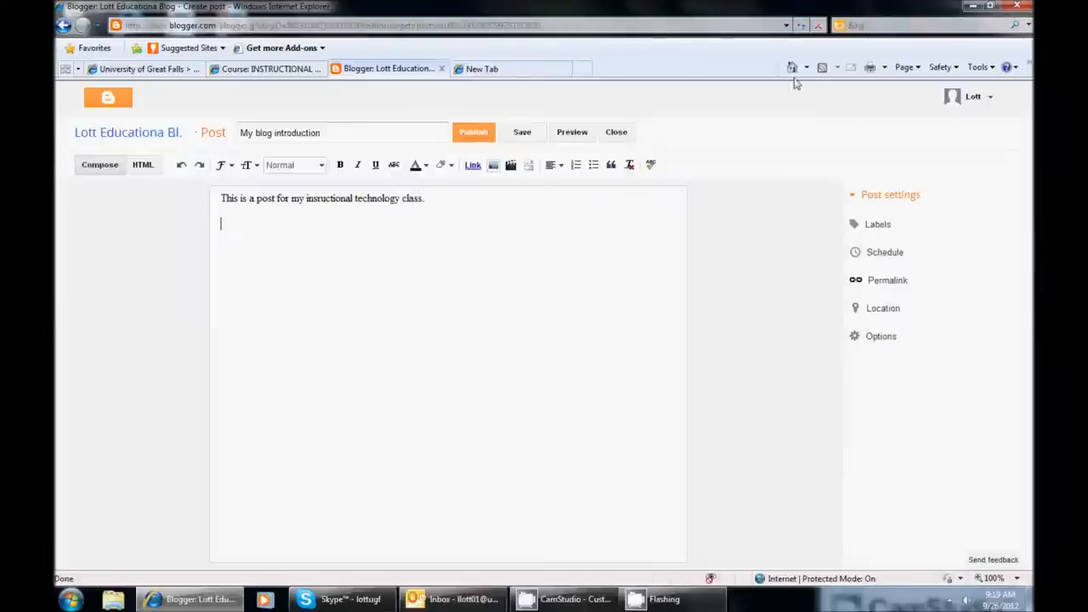
mouse_move(551, 151)
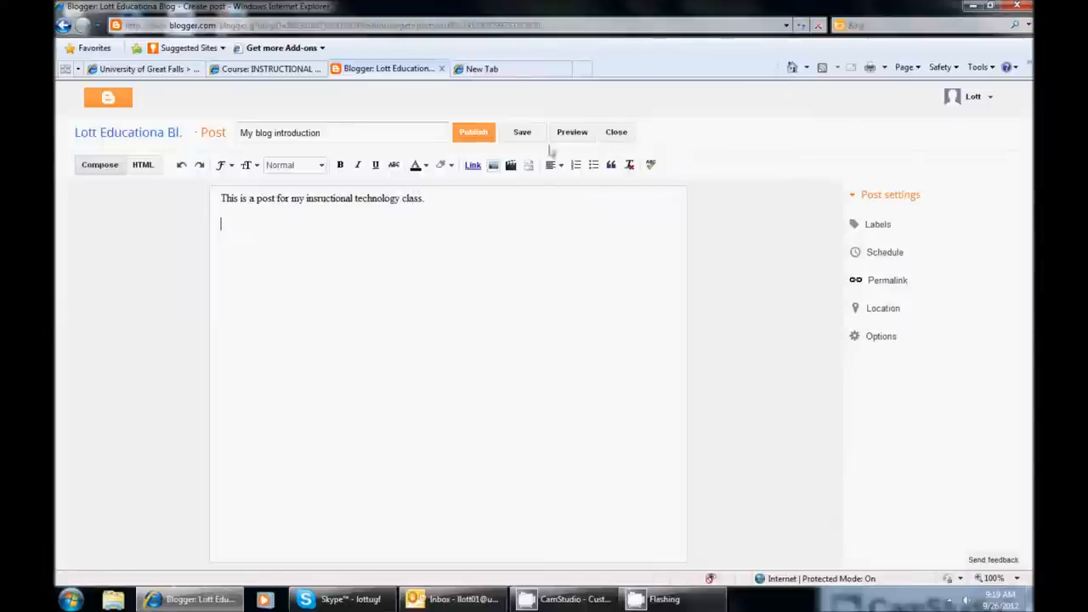
mouse_move(493, 165)
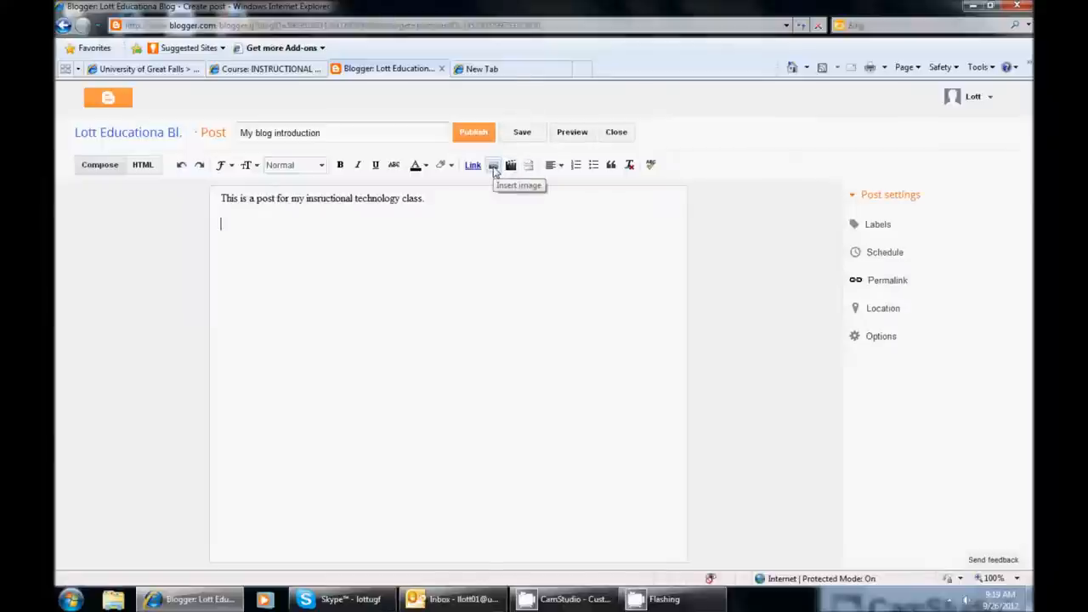
Upload the gadgets picture from the Pictures > EDU244 folder
left_click(494, 165)
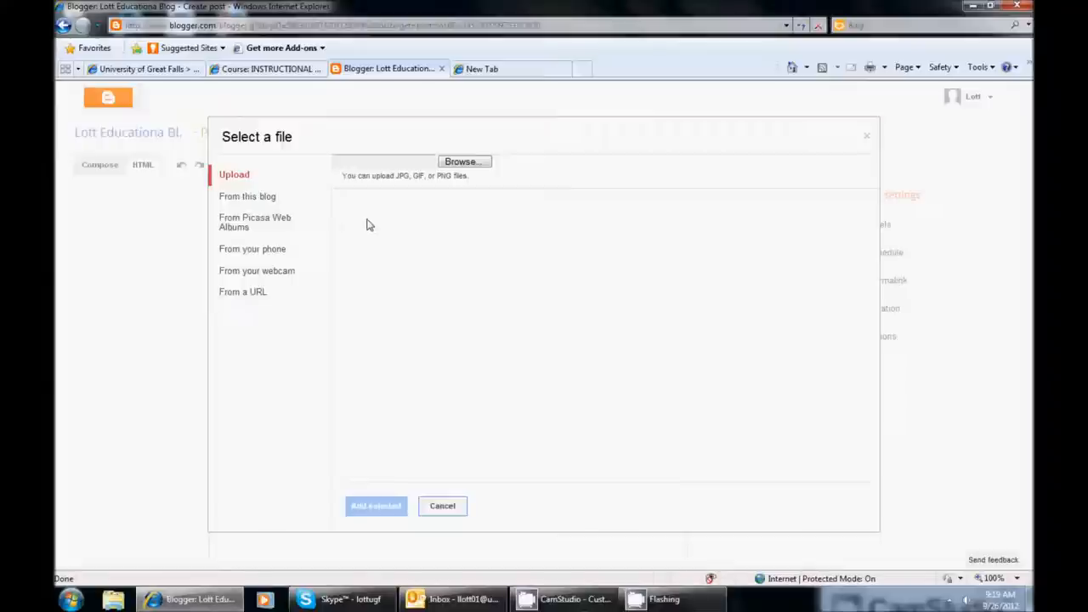
mouse_move(244, 292)
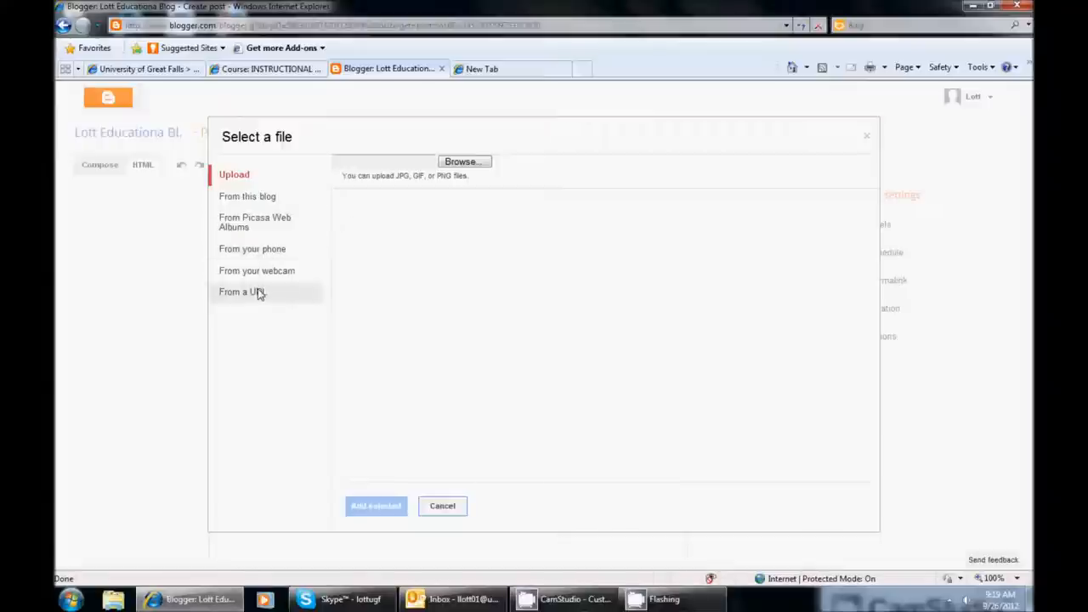
mouse_move(544, 140)
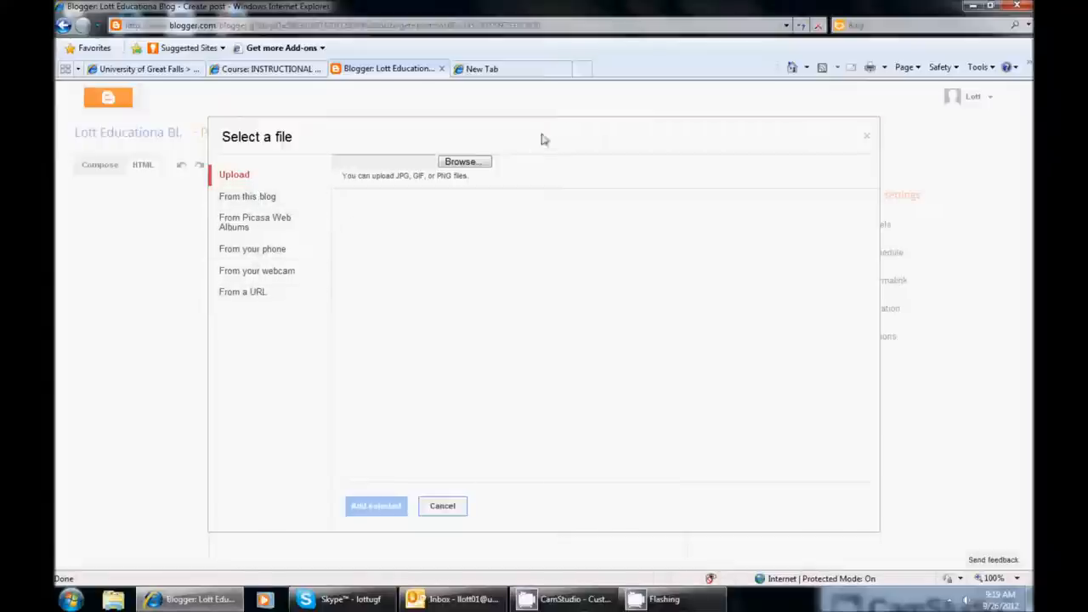
left_click(463, 161)
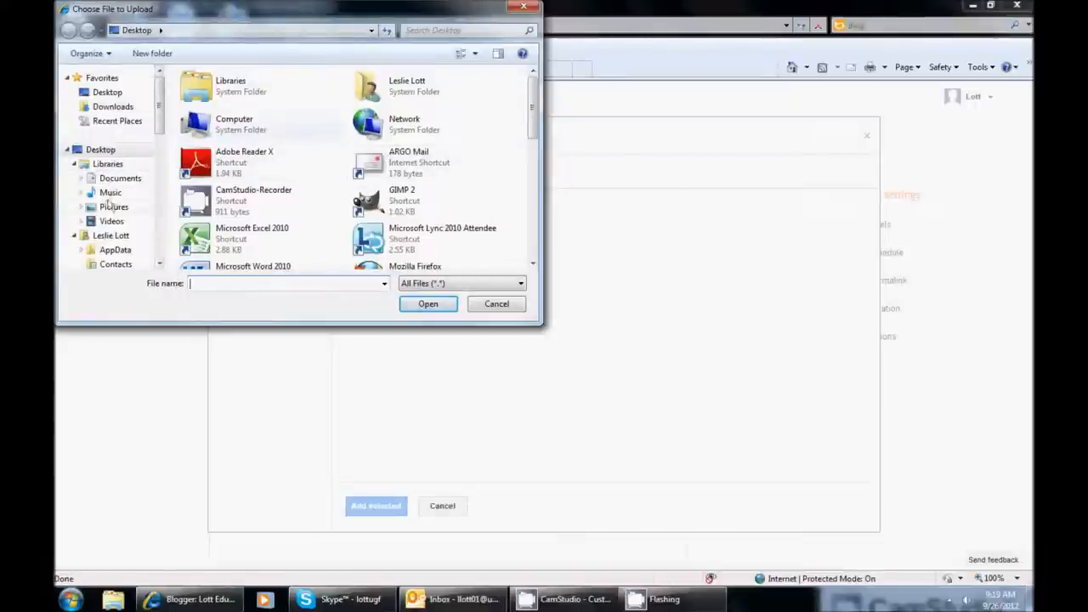
left_click(114, 208)
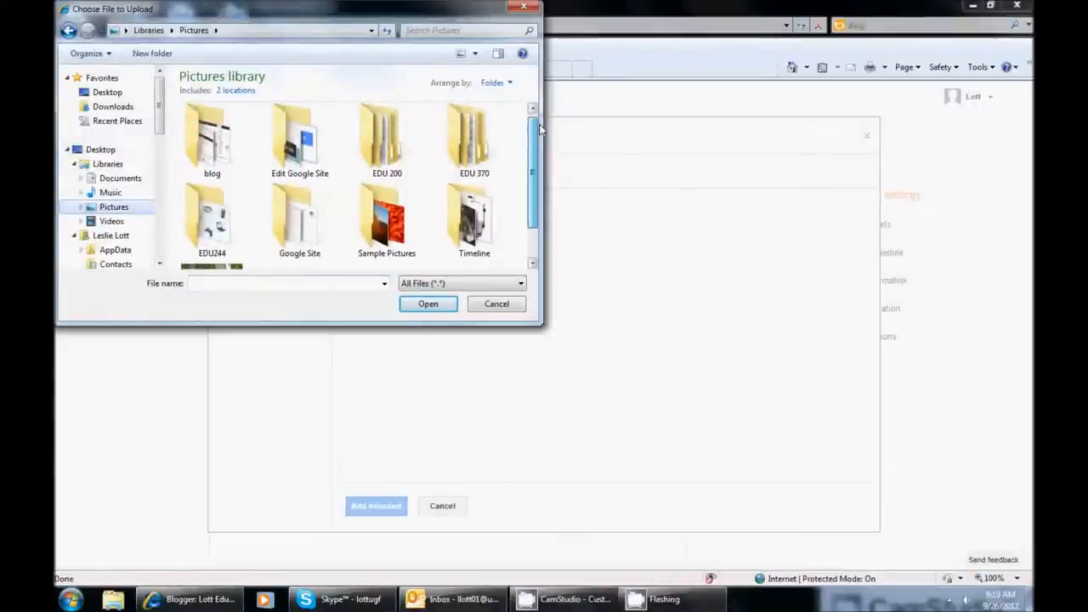
double_click(210, 221)
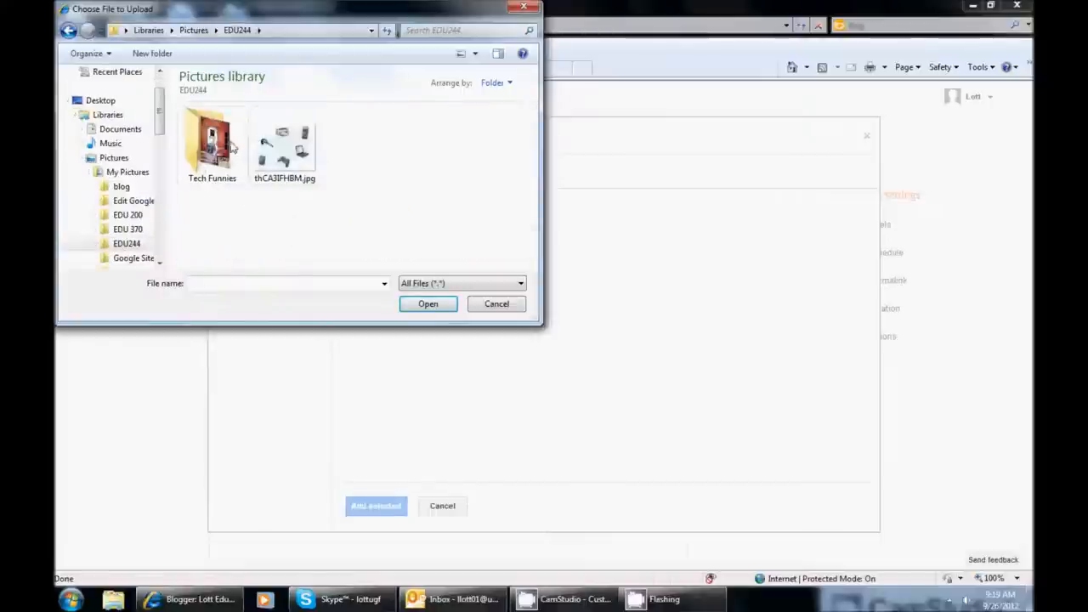
left_click(428, 303)
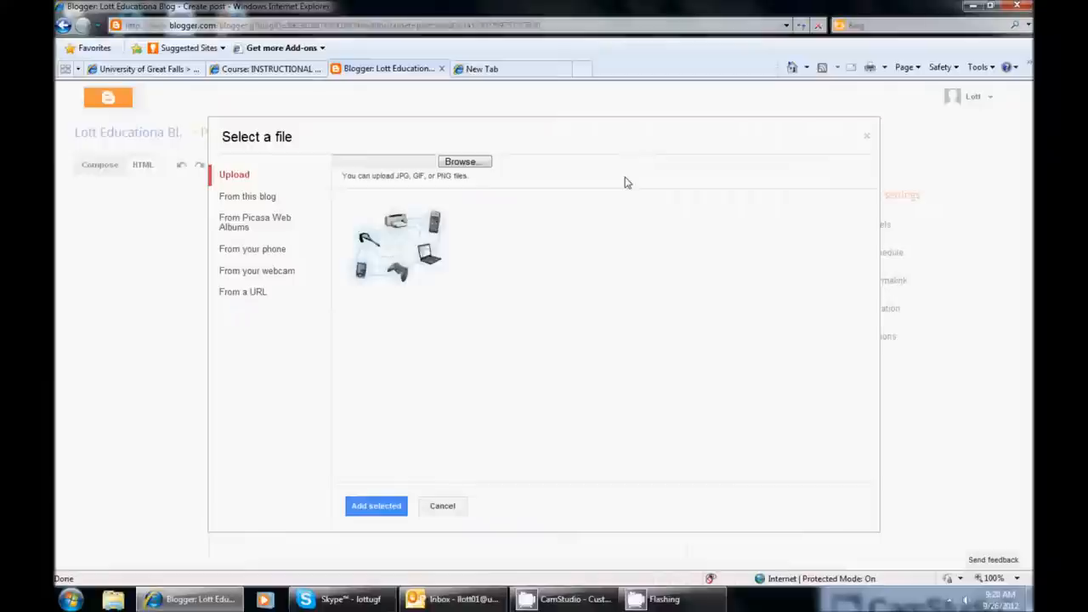
mouse_move(428, 493)
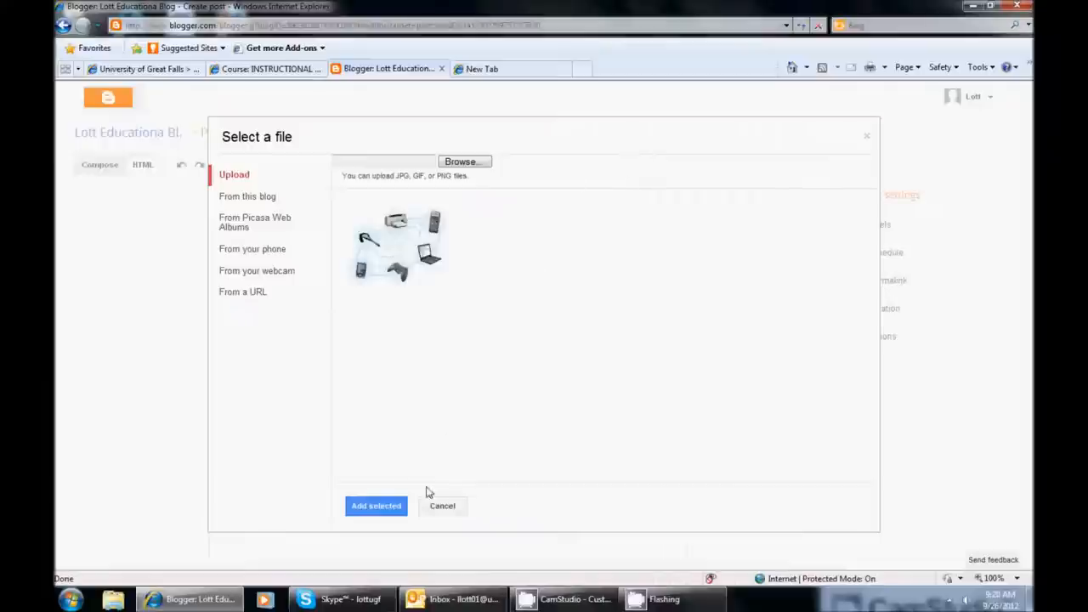
Insert the uploaded gadgets picture into the post beneath the opening sentence
left_click(398, 245)
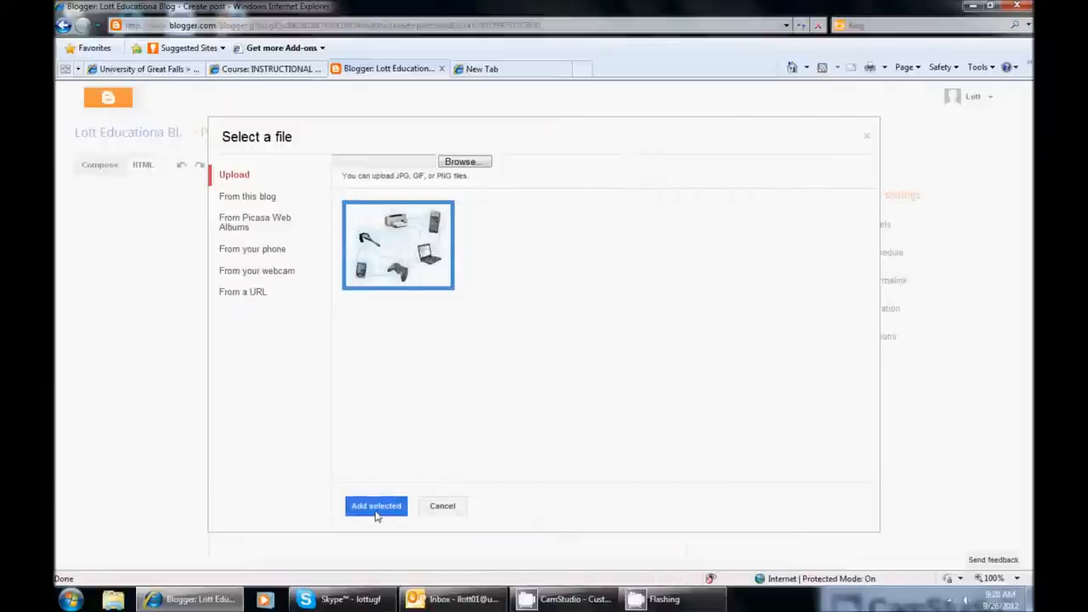
left_click(376, 507)
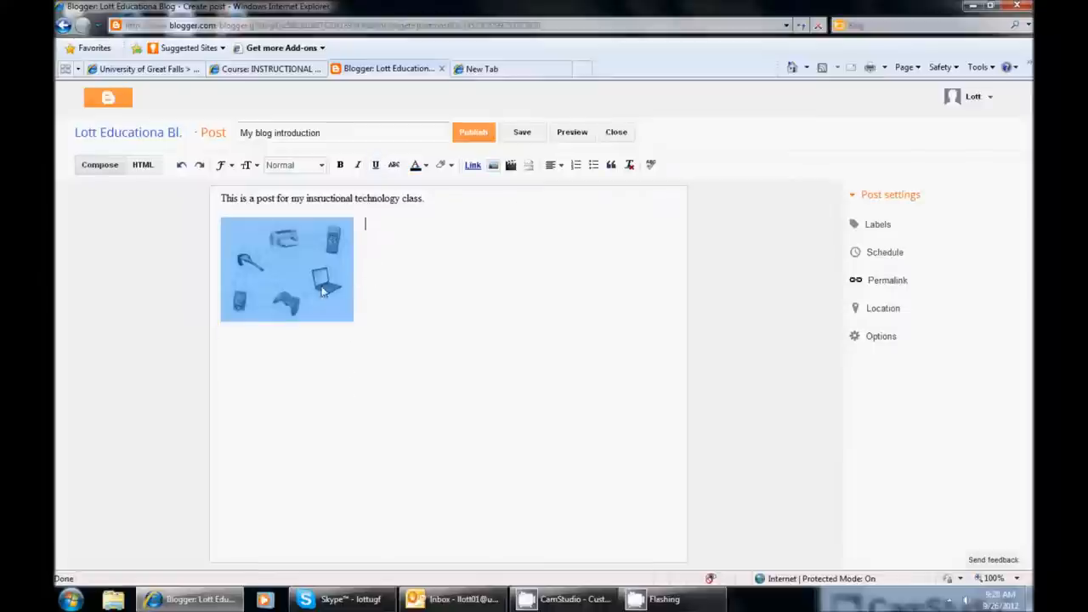
Deselect the picture and add the label 'edtech' in Post settings
left_click(428, 246)
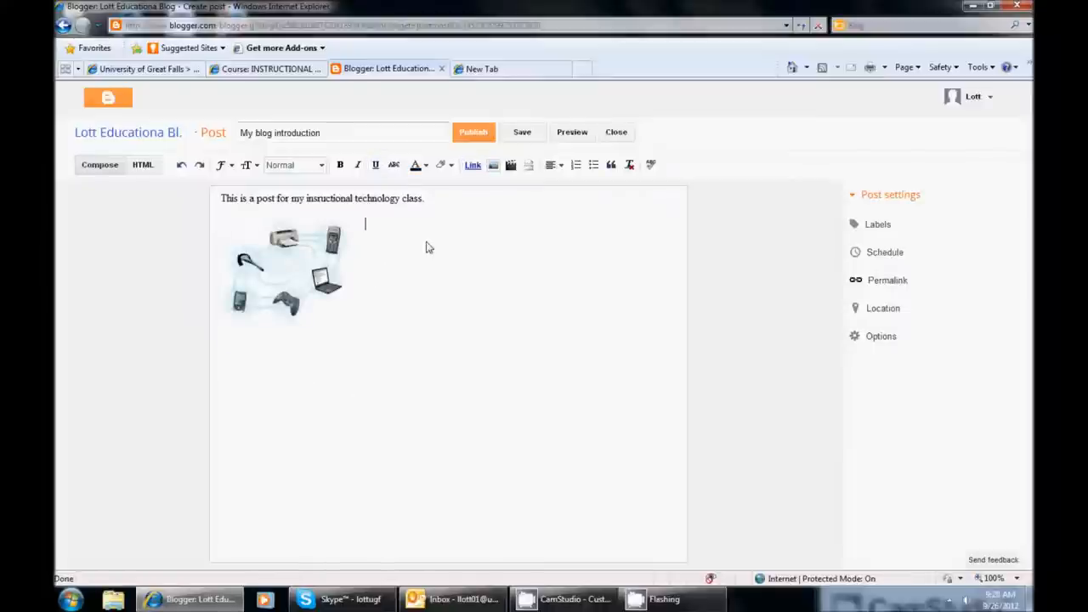
mouse_move(504, 245)
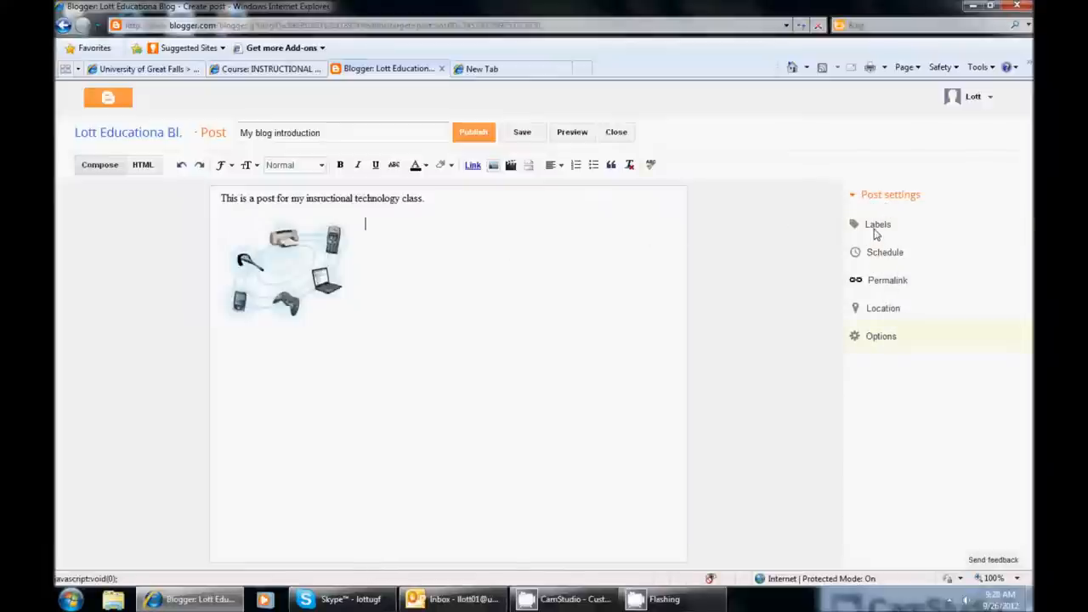
left_click(877, 224)
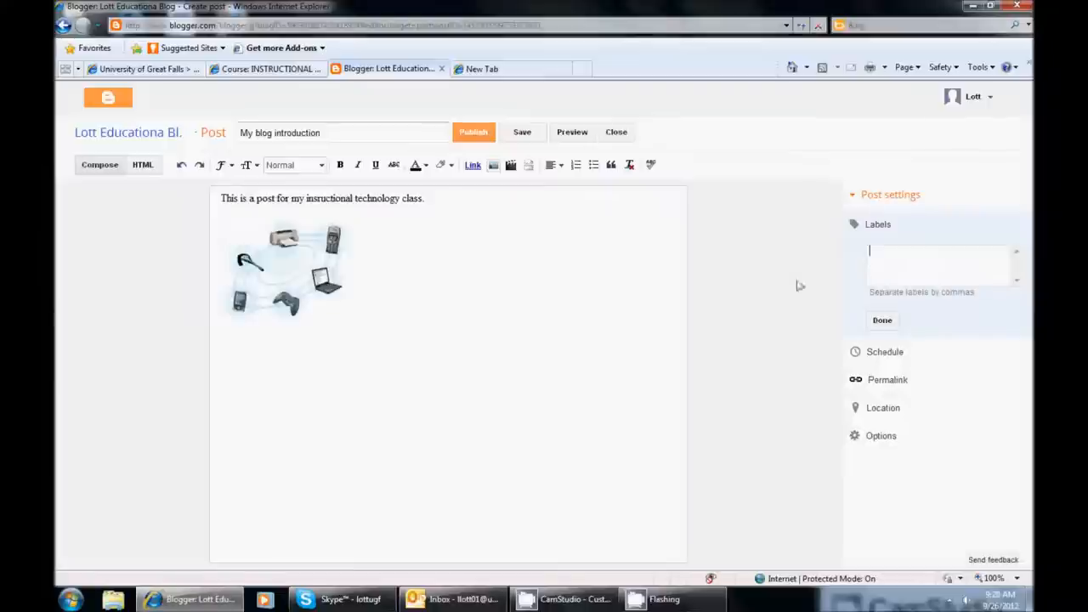
mouse_move(935, 204)
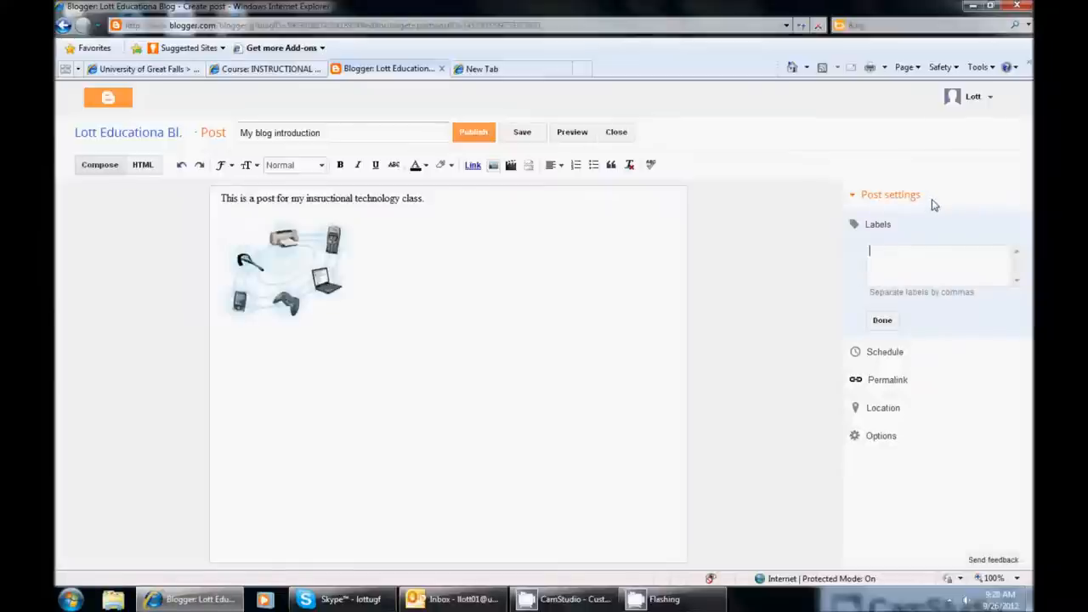
type("e")
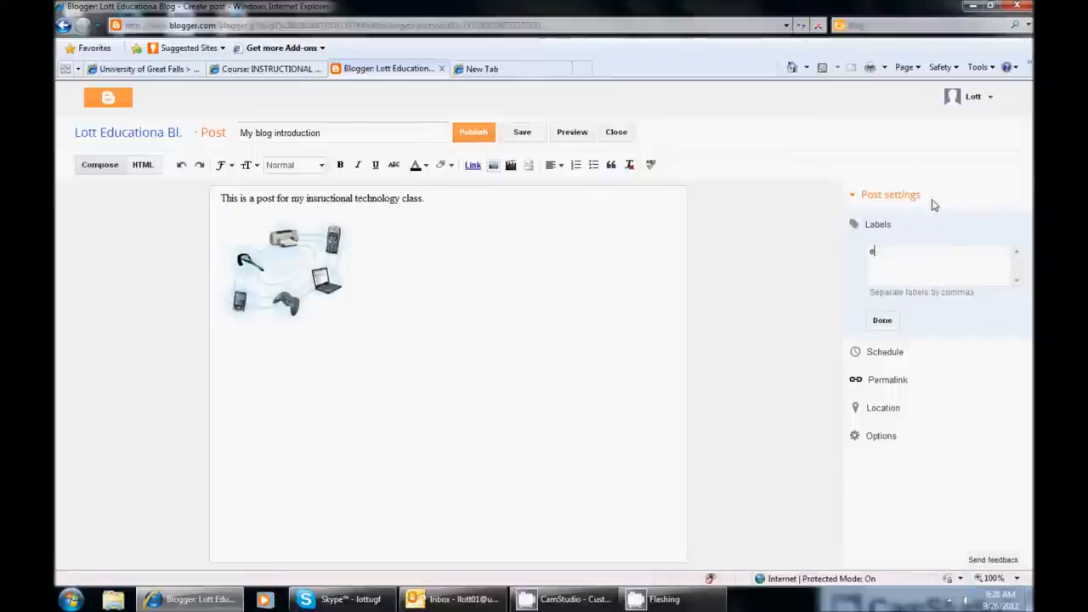
type("edtech")
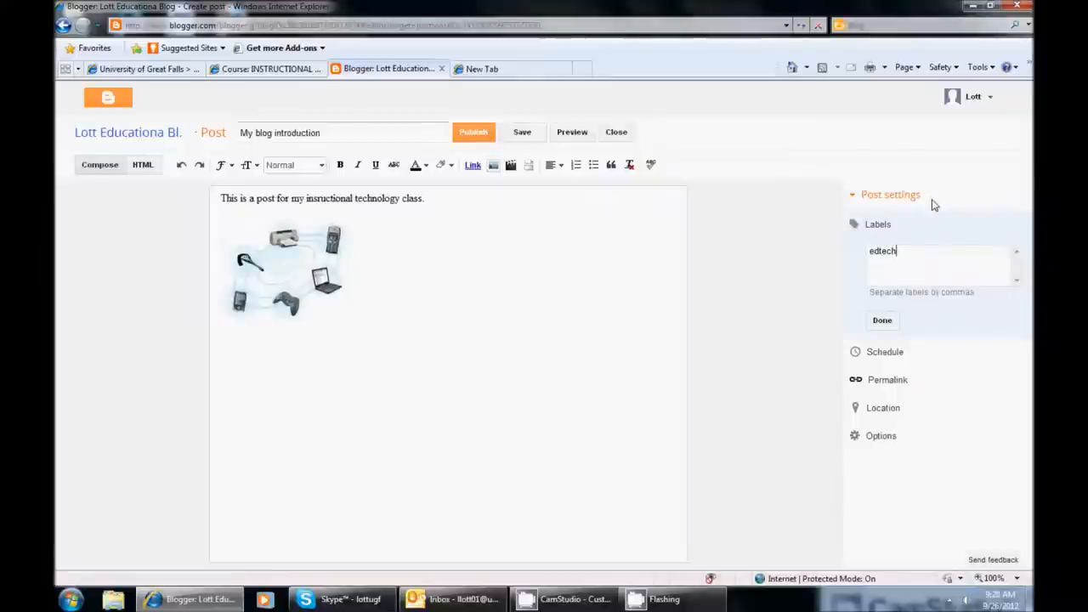
mouse_move(916, 149)
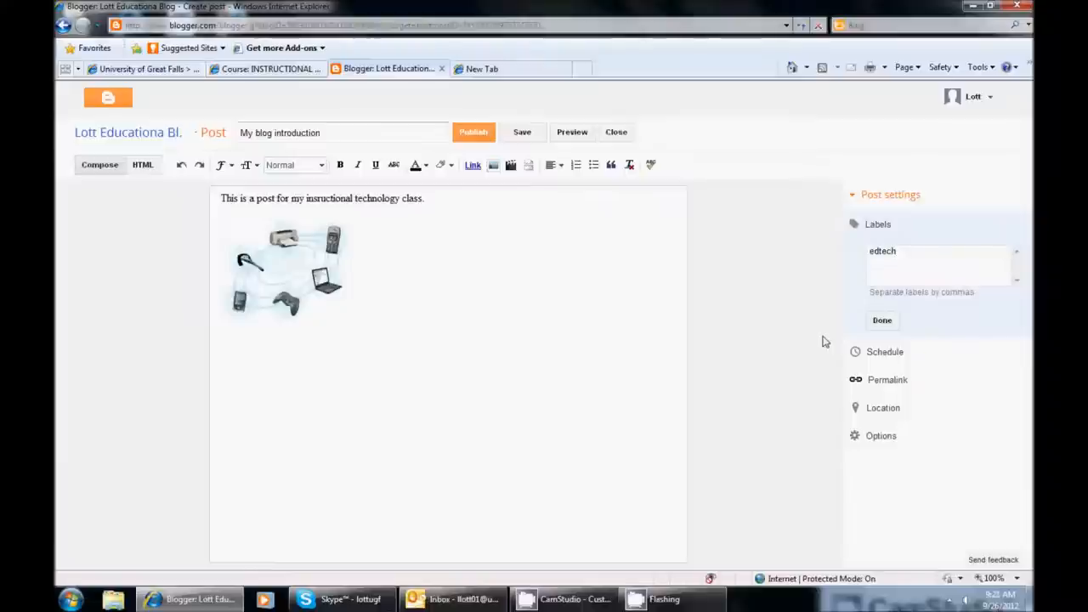
mouse_move(844, 321)
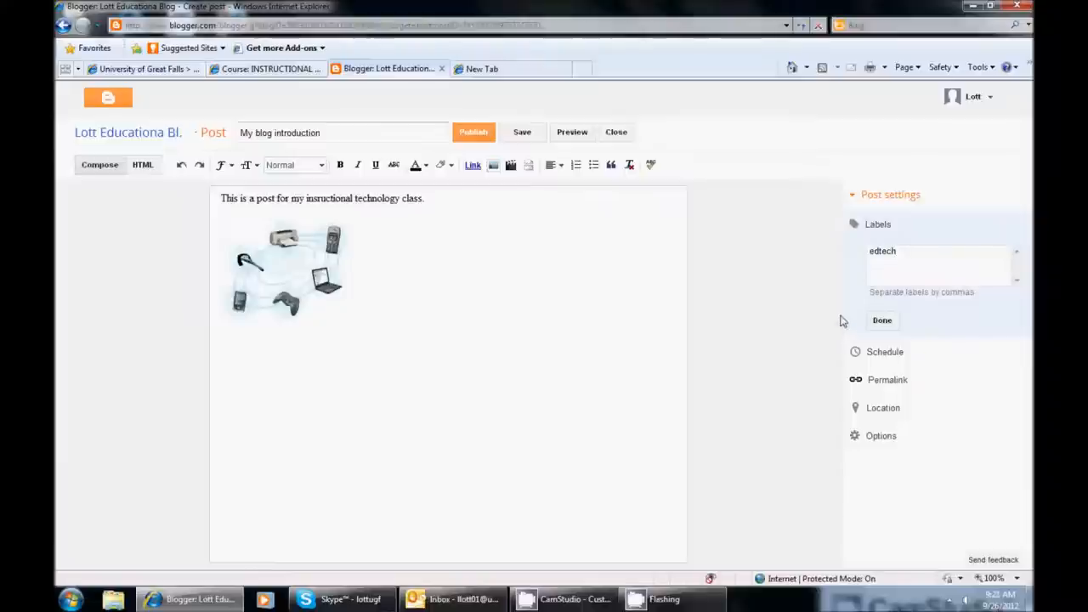
mouse_move(891, 319)
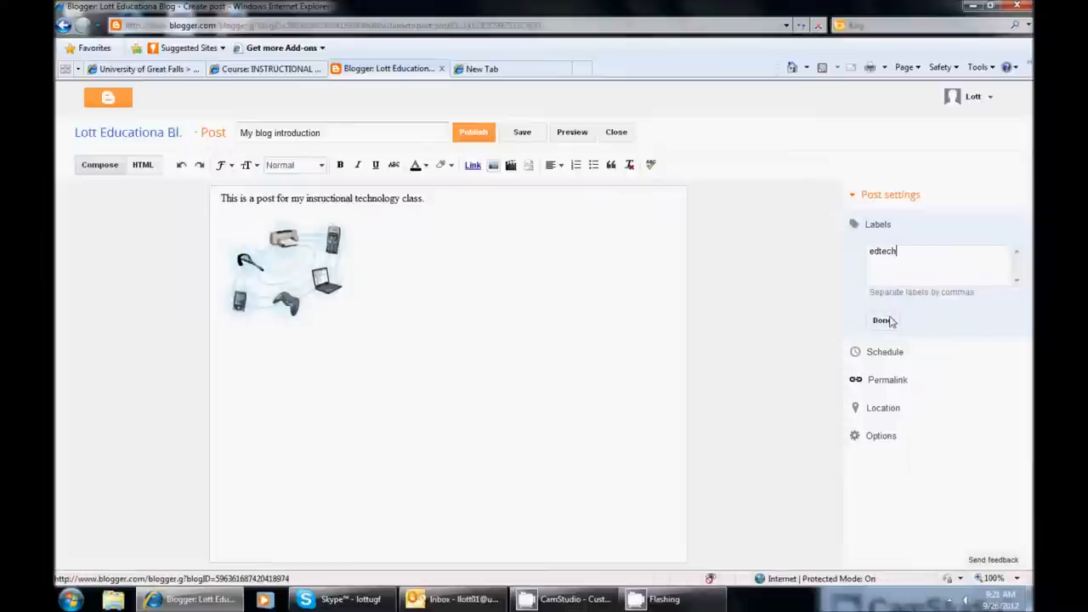
Save the 'edtech' label, then review Schedule and Permalink, leaving both on Automatic
left_click(880, 319)
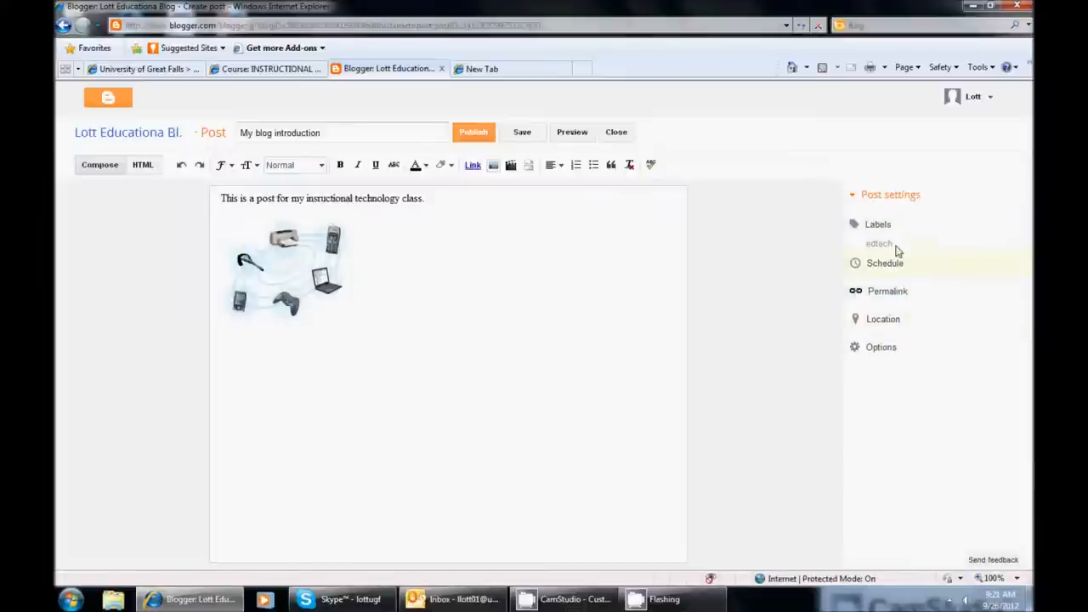
left_click(884, 262)
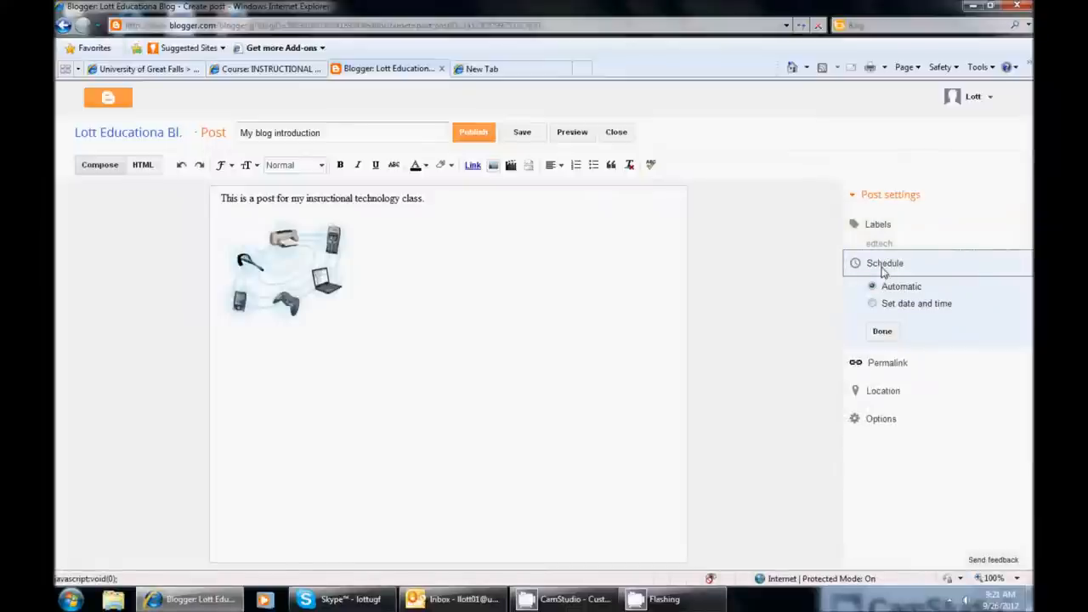
left_click(880, 329)
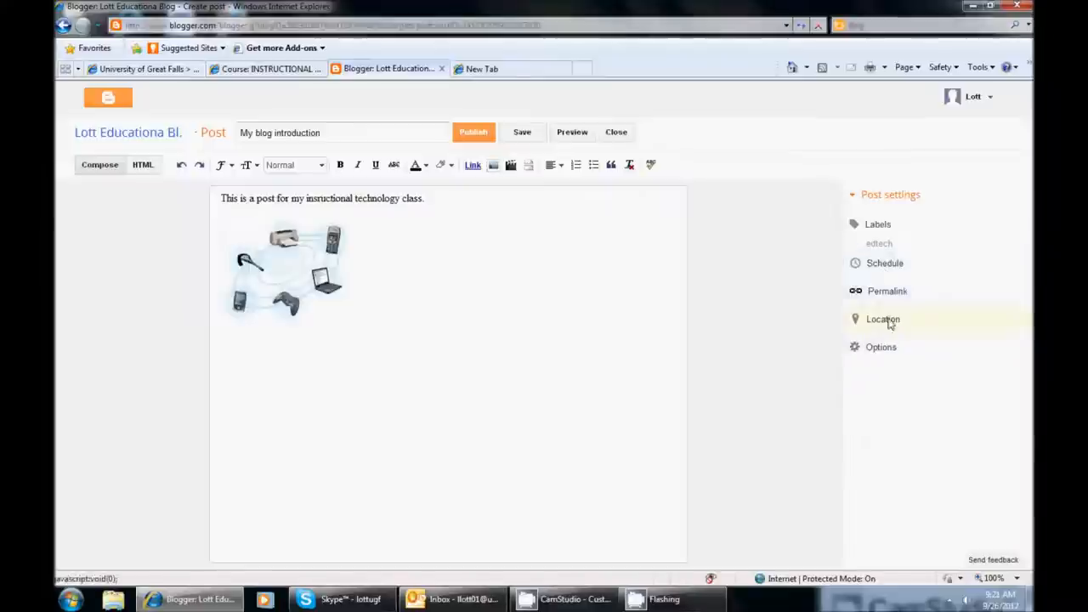
left_click(887, 291)
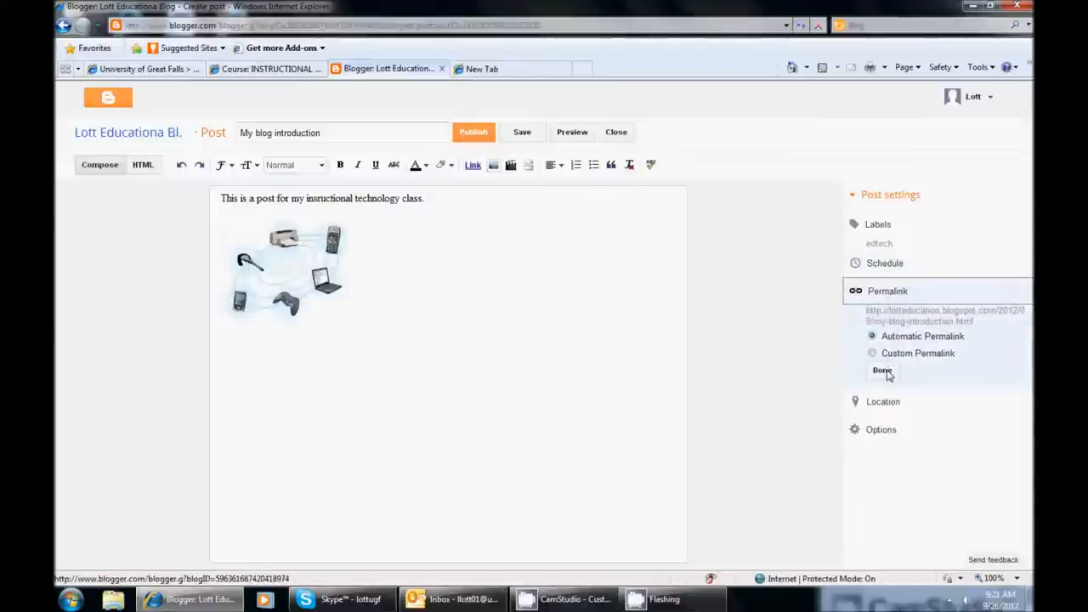
left_click(883, 371)
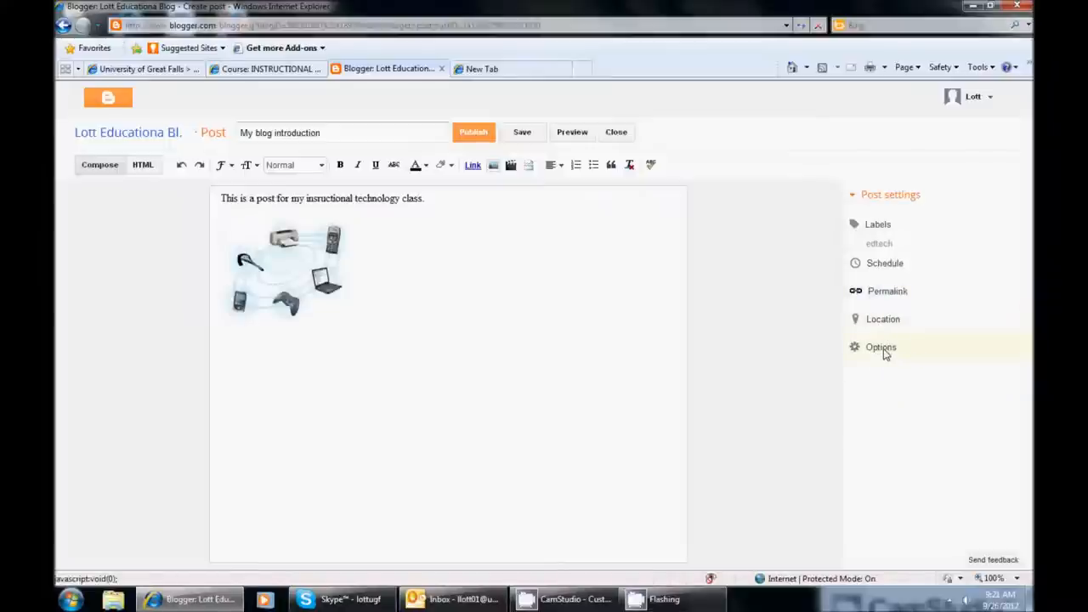
left_click(881, 347)
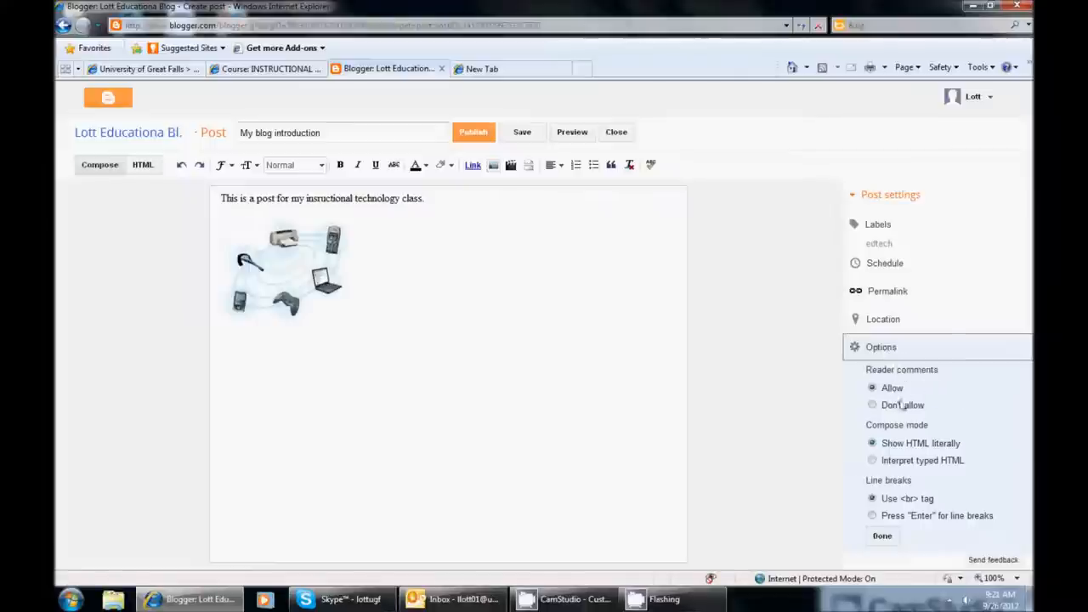
mouse_move(932, 470)
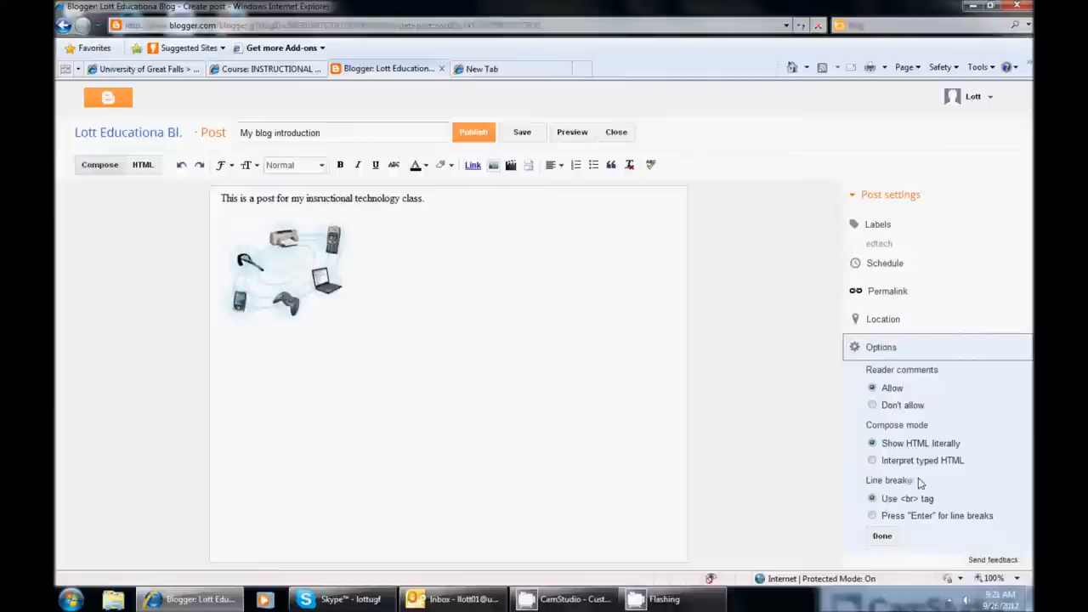
mouse_move(901, 485)
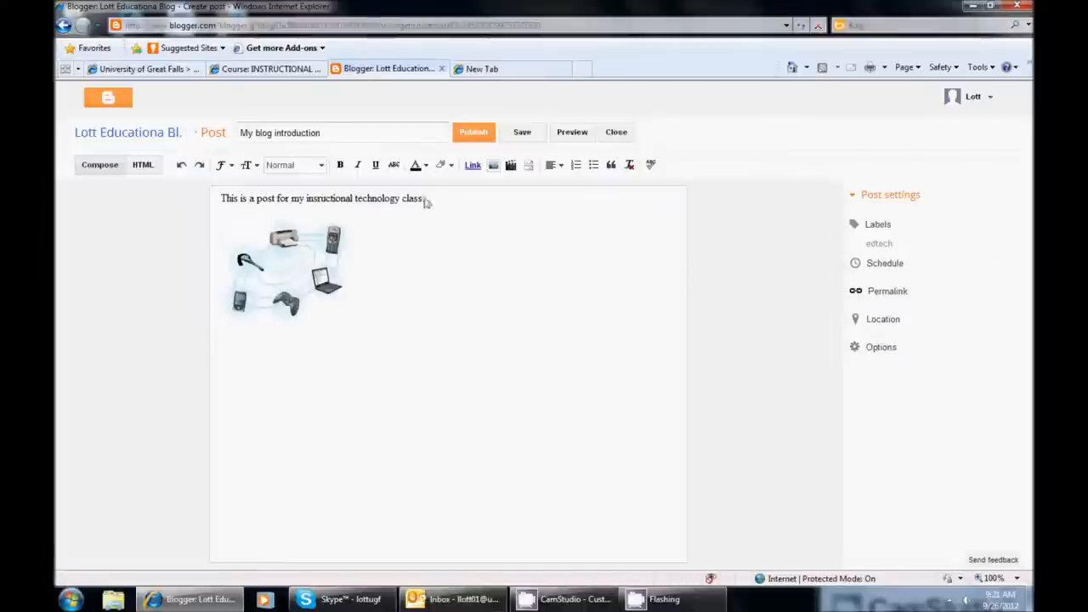
left_click(473, 133)
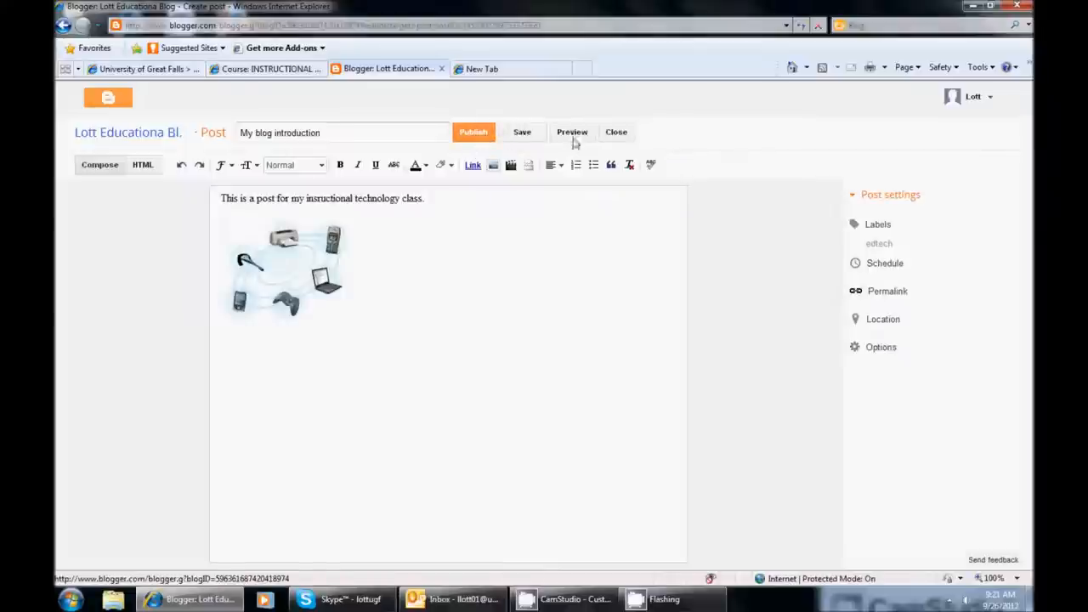
left_click(571, 132)
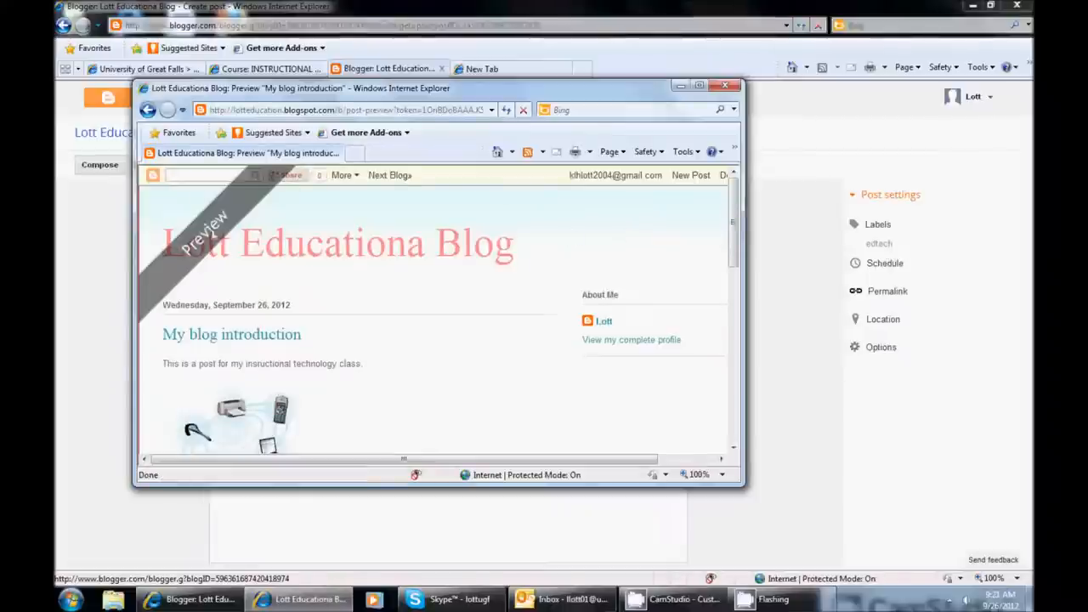
Scroll through the preview to check the title, image and edtech label, then close it
scroll("down", 3)
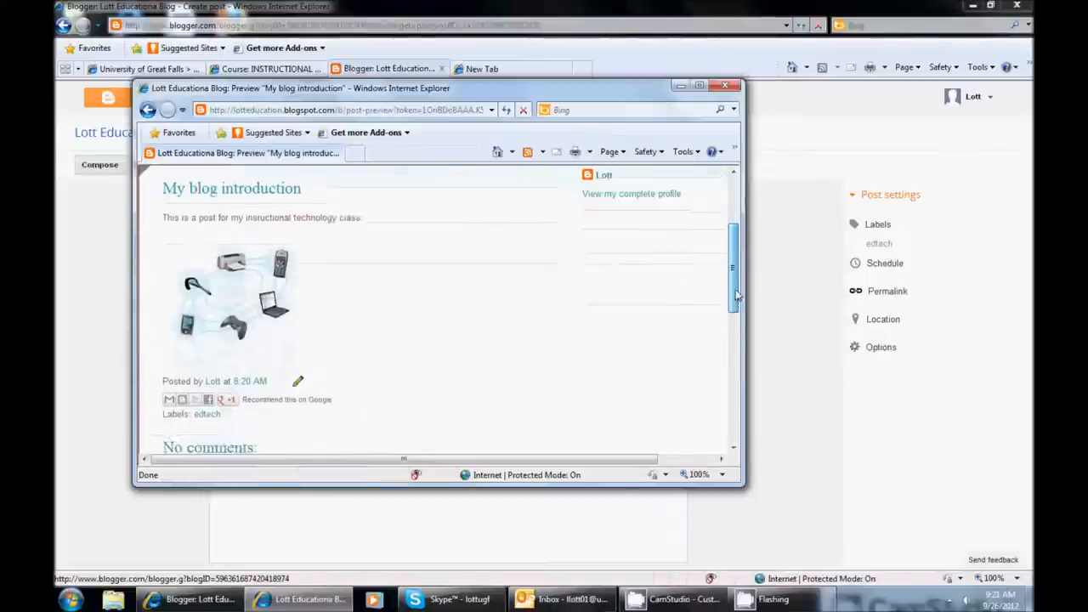
scroll("up", 3)
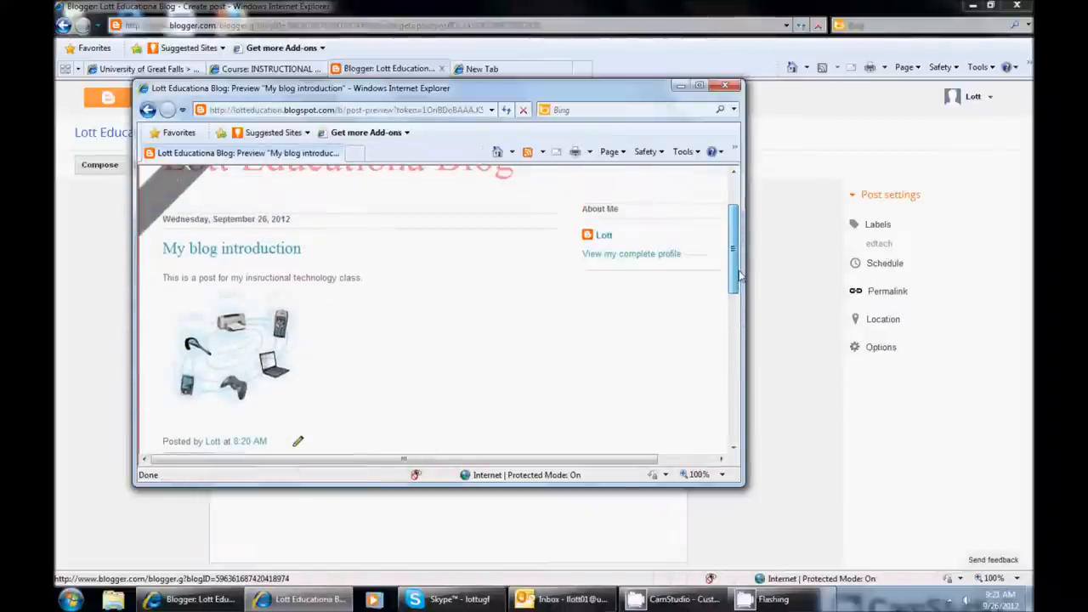
left_click(724, 85)
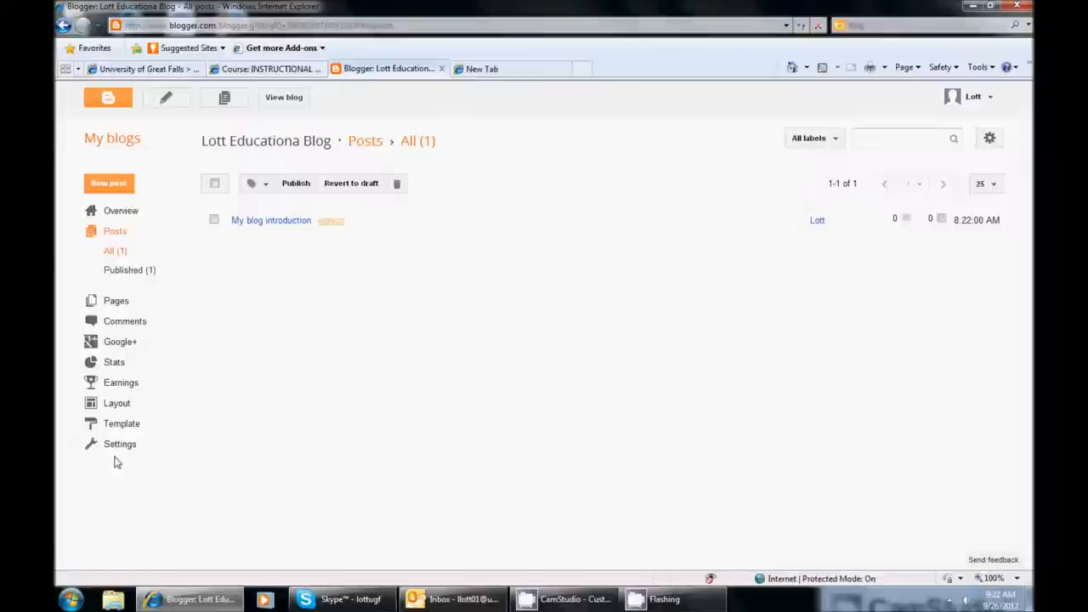
mouse_move(117, 201)
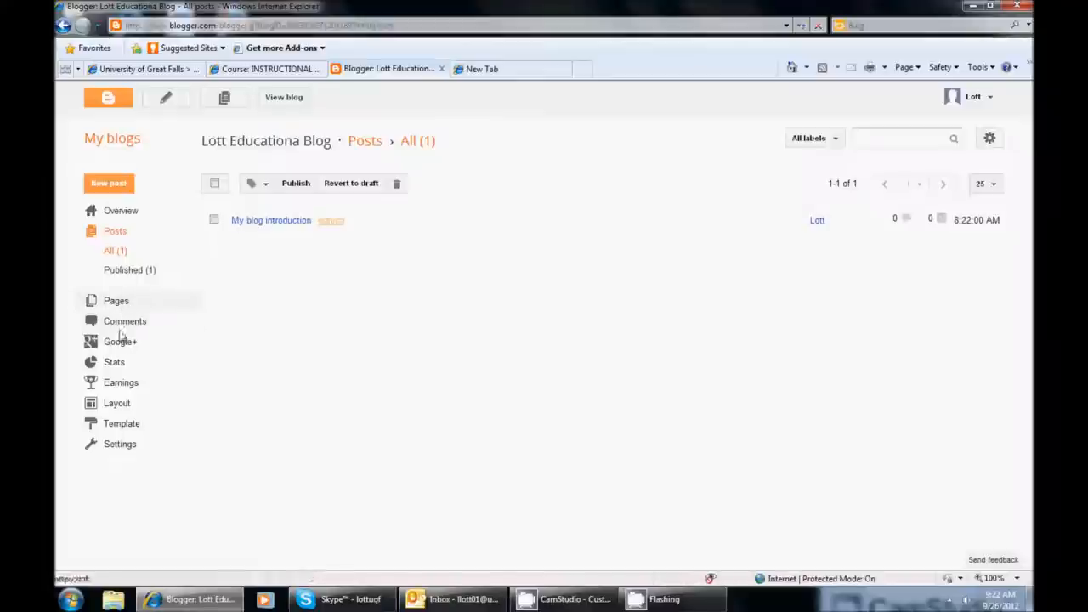
mouse_move(121, 383)
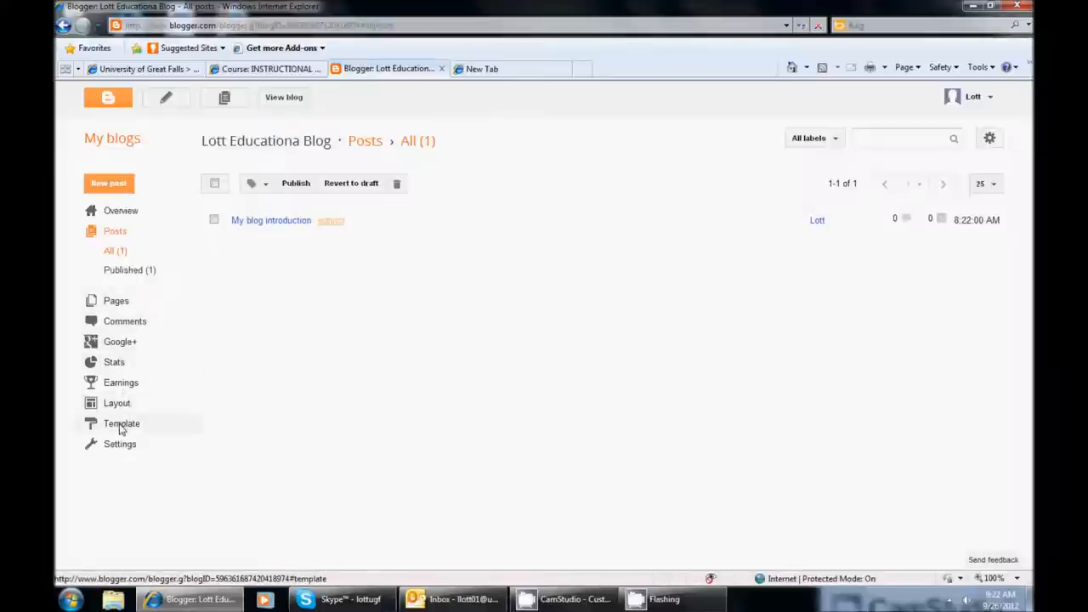
Review the blog's Template page, scrolling through the available templates
left_click(121, 423)
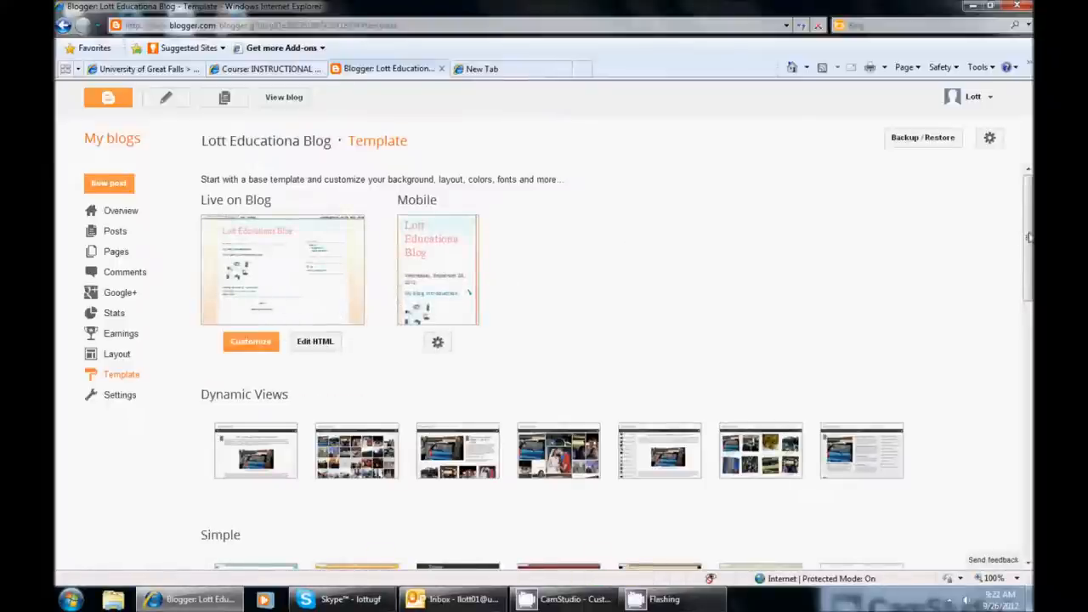
scroll("down", 3)
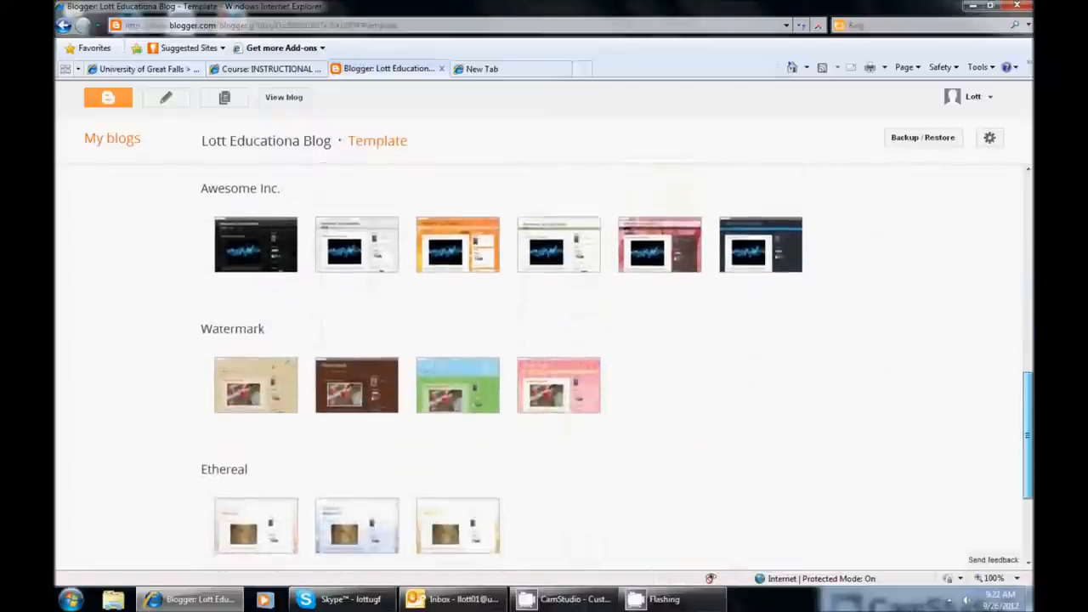
scroll("down", 3)
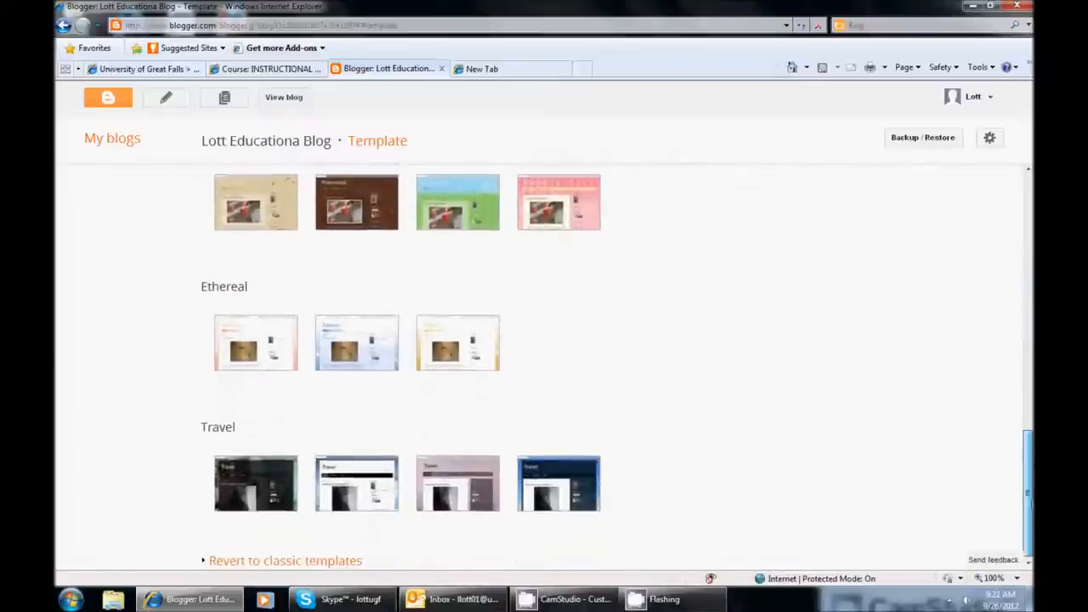
scroll("up", 3)
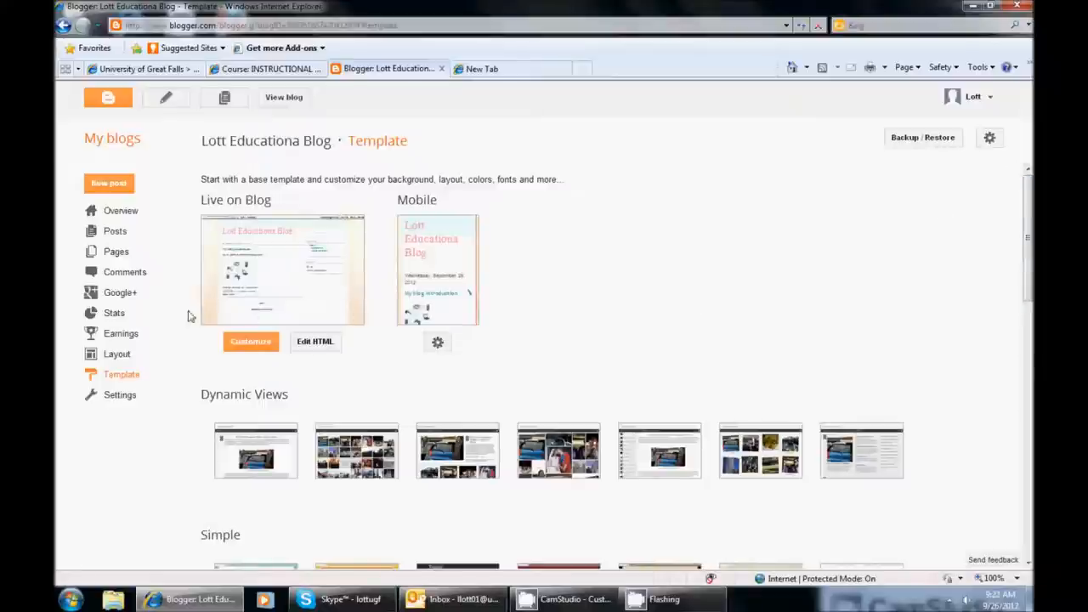
mouse_move(181, 388)
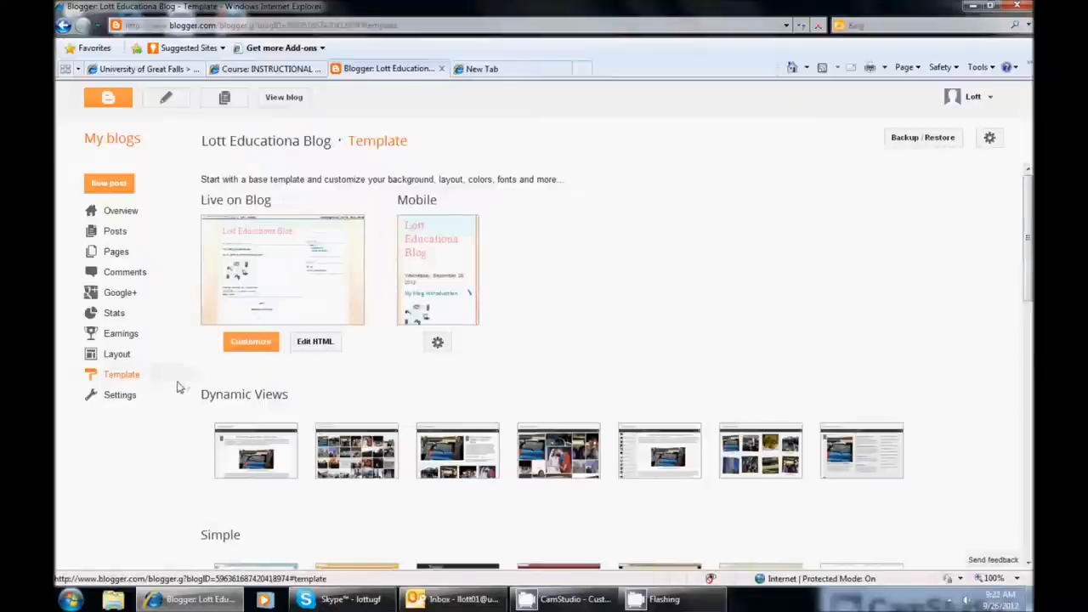
Go to Settings > Basic for the blog's title, address and authors, then Posts and comments
left_click(119, 394)
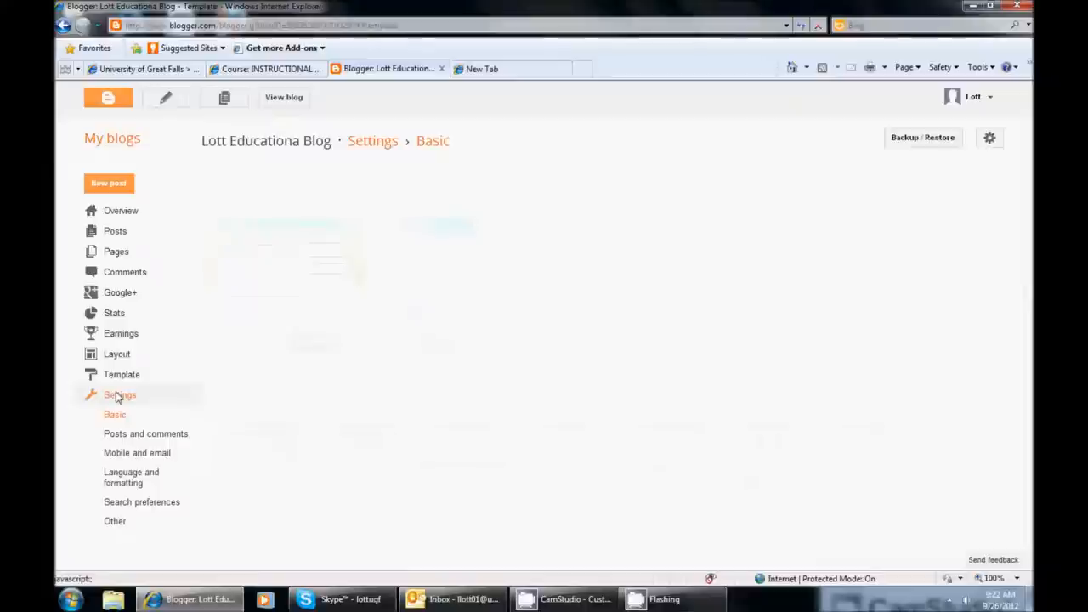
left_click(116, 415)
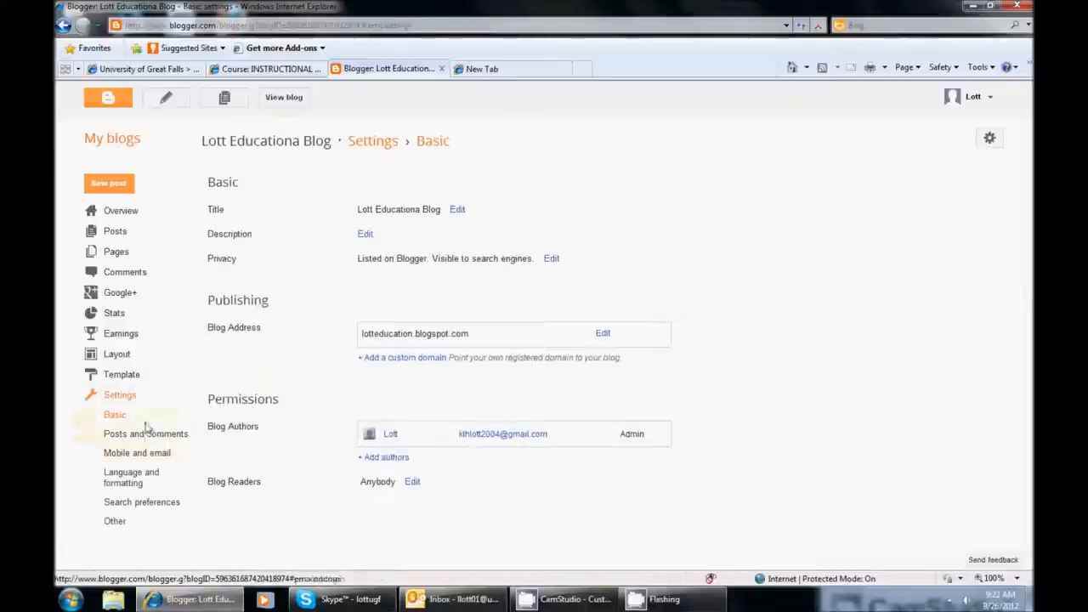
mouse_move(411, 425)
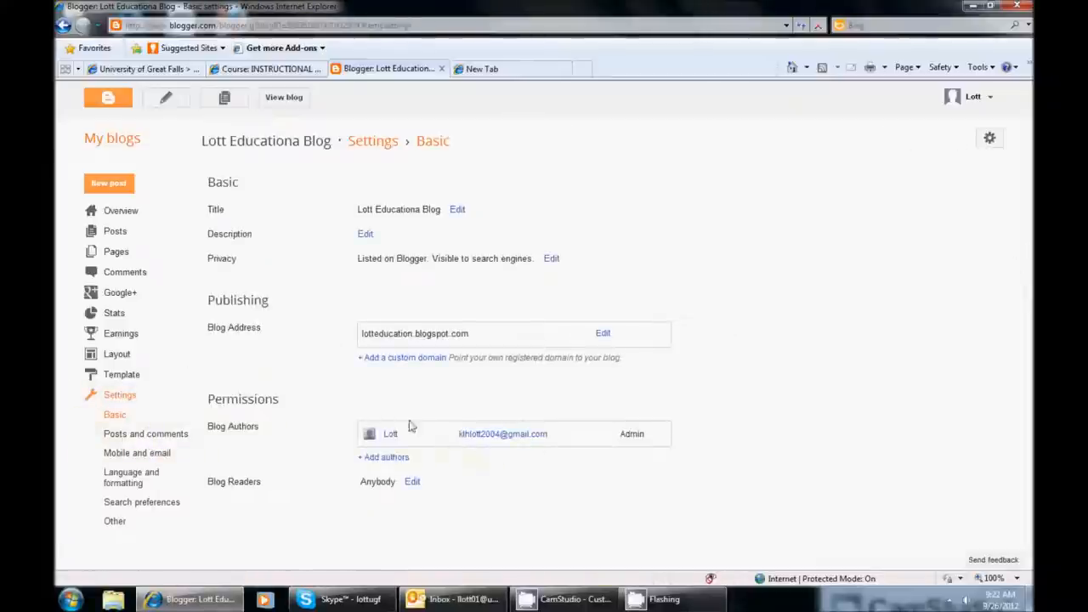
left_click(146, 434)
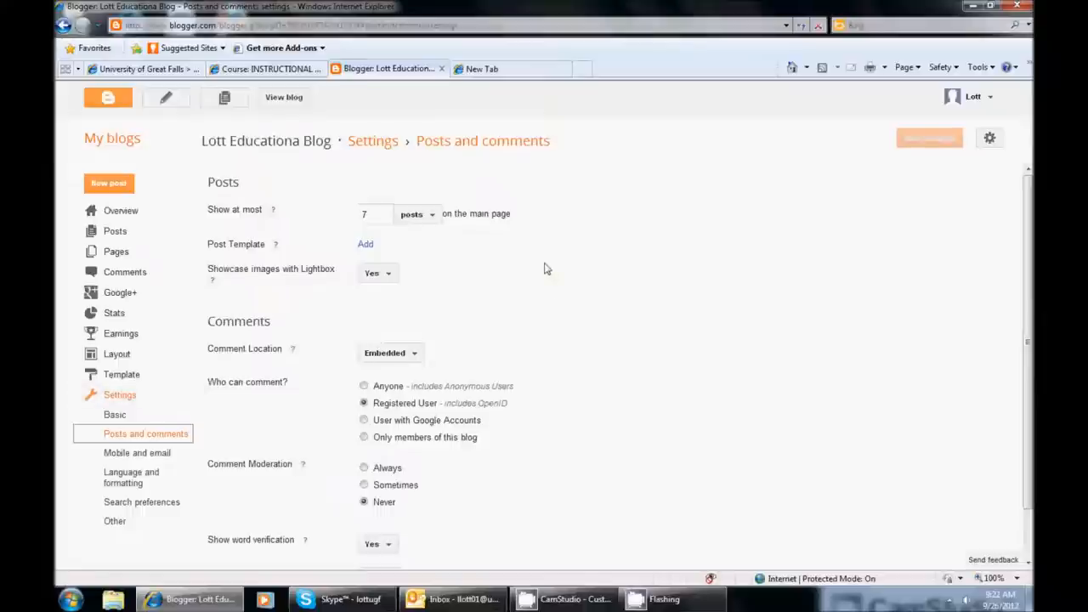
mouse_move(479, 237)
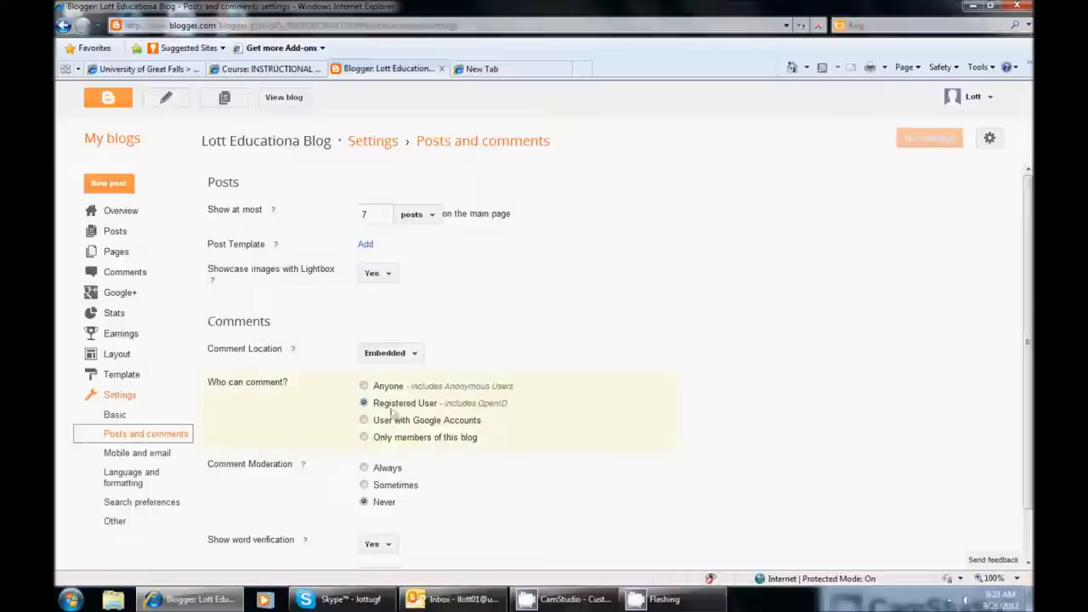
mouse_move(398, 384)
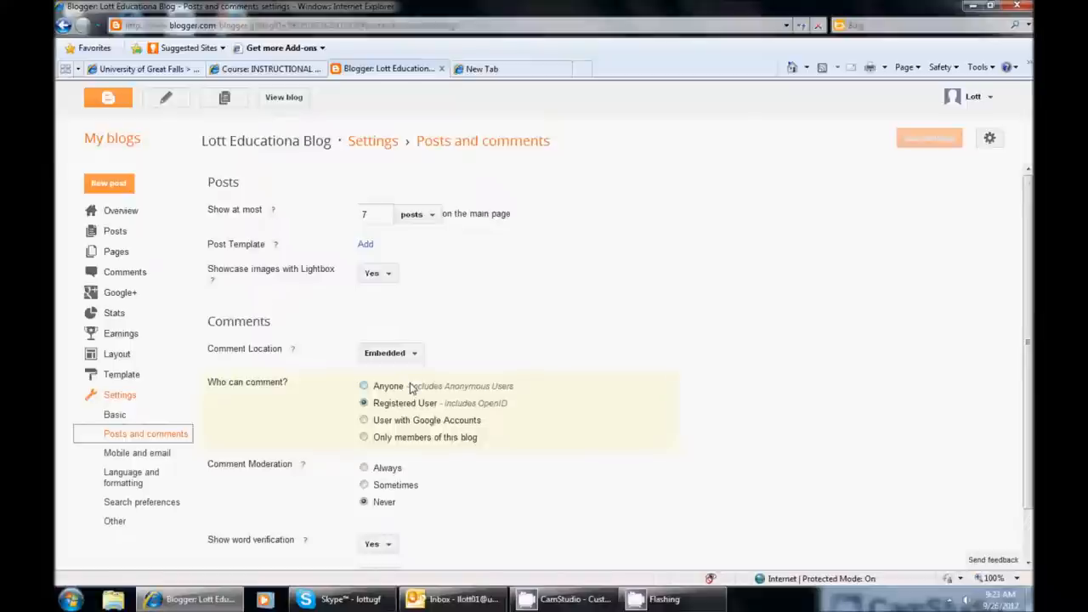
Try Google account users and blog members under 'Who can comment?', then keep Registered User
left_click(364, 420)
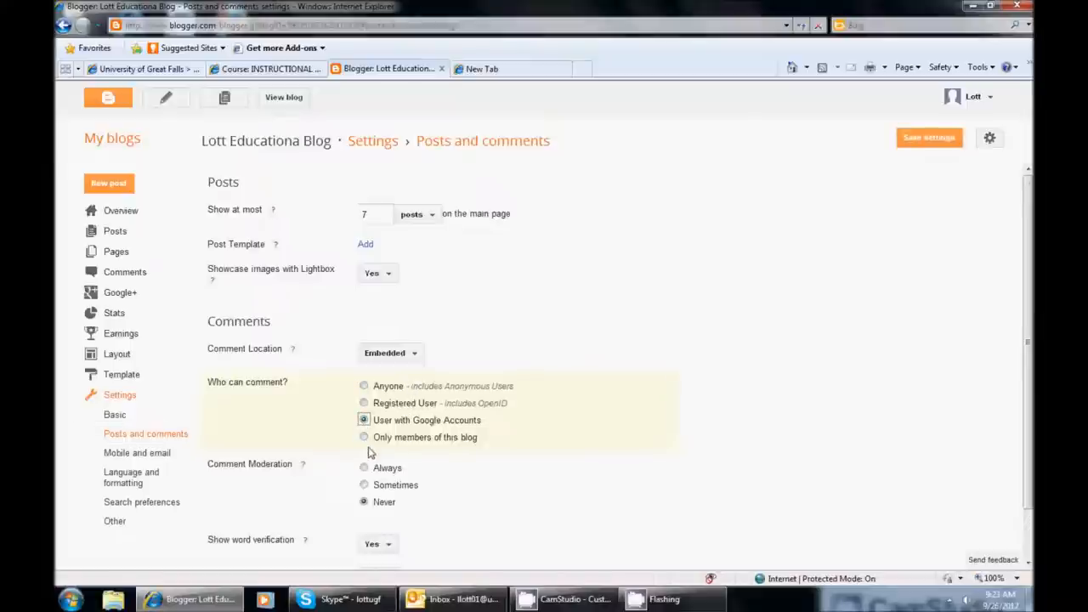
left_click(364, 437)
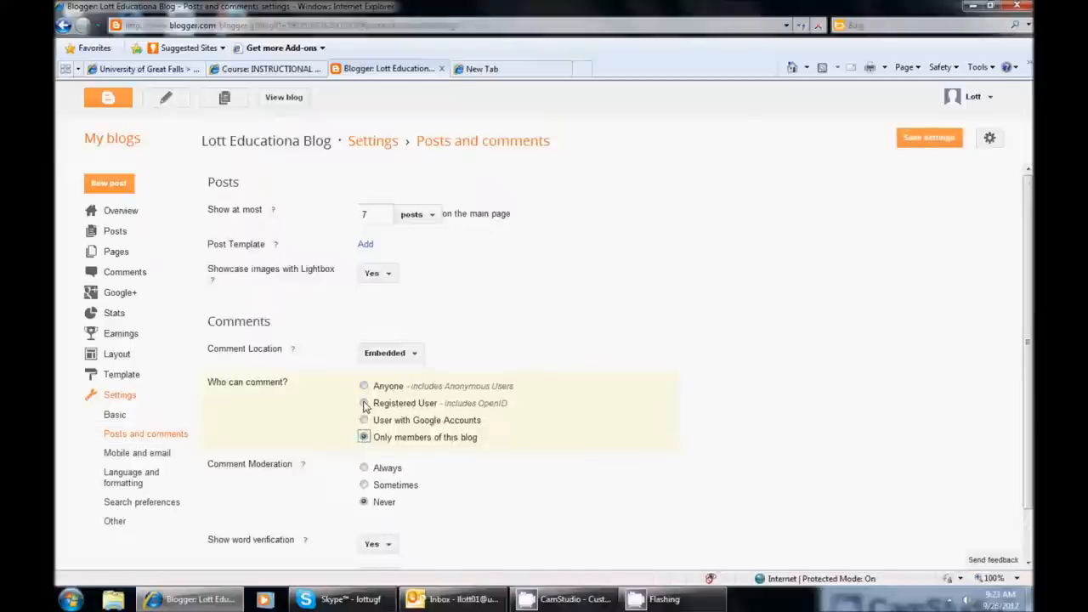
left_click(364, 403)
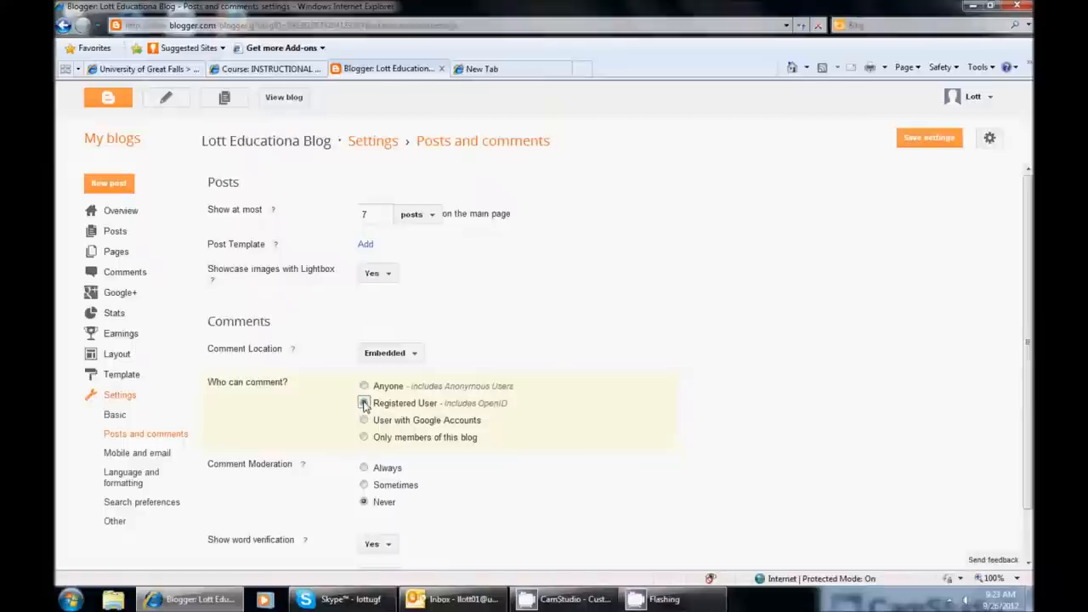
left_click(364, 403)
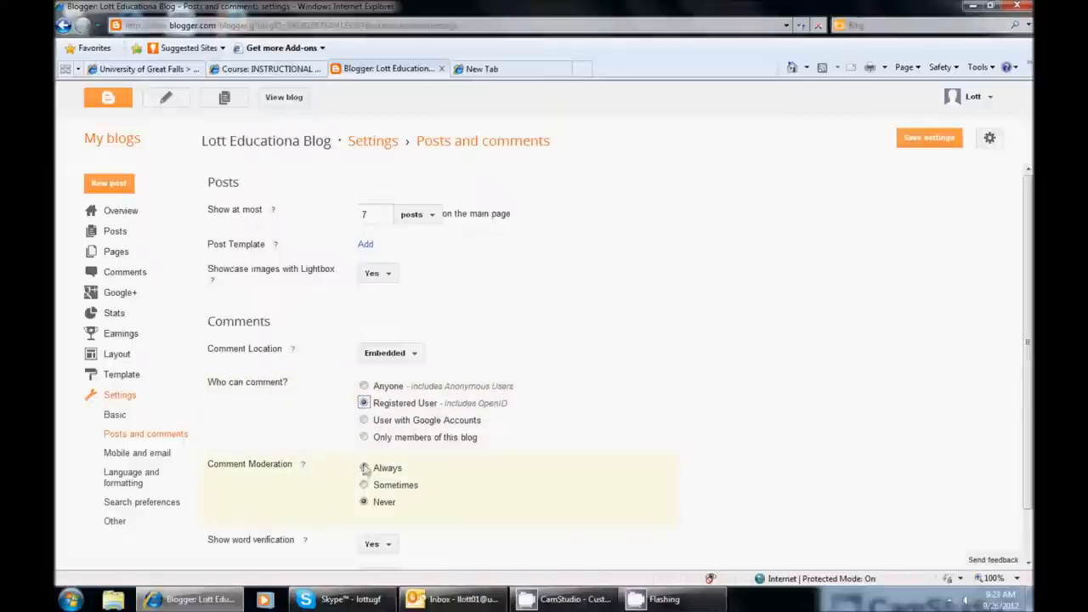
left_click(364, 468)
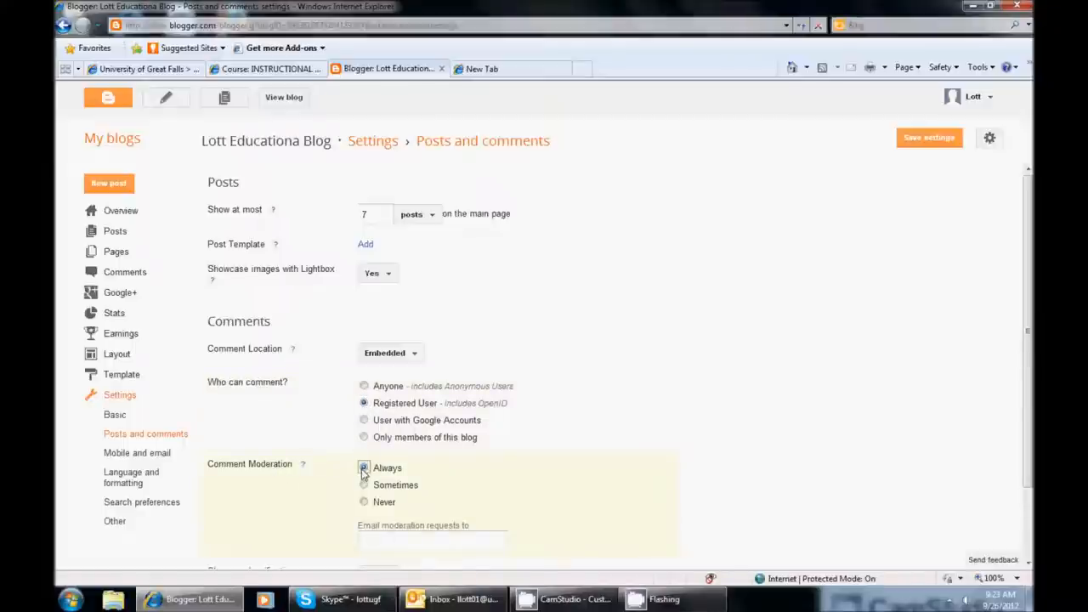
left_click(364, 467)
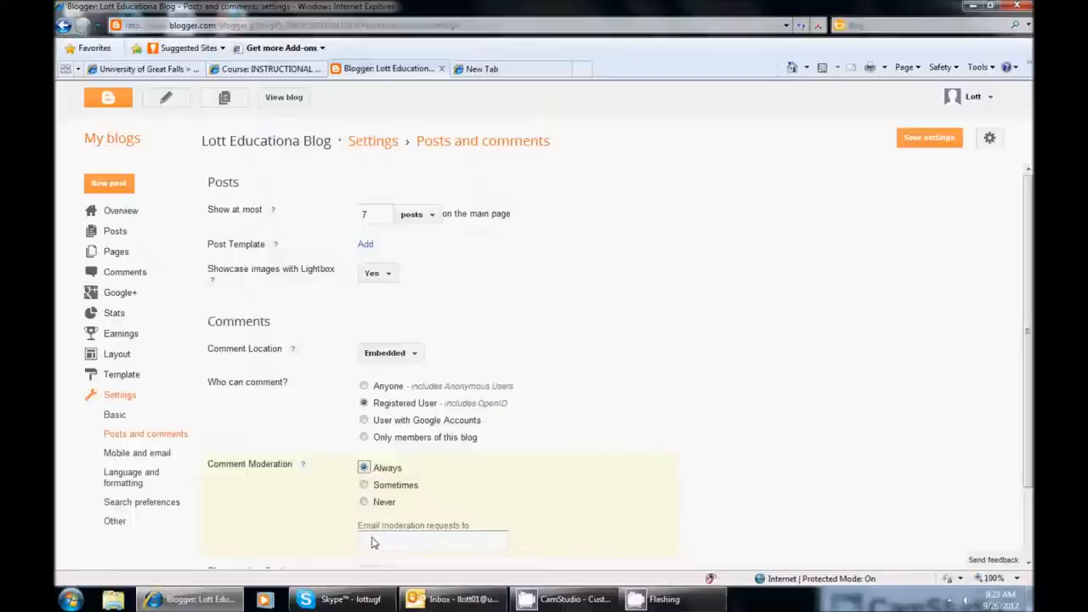
scroll("down", 3)
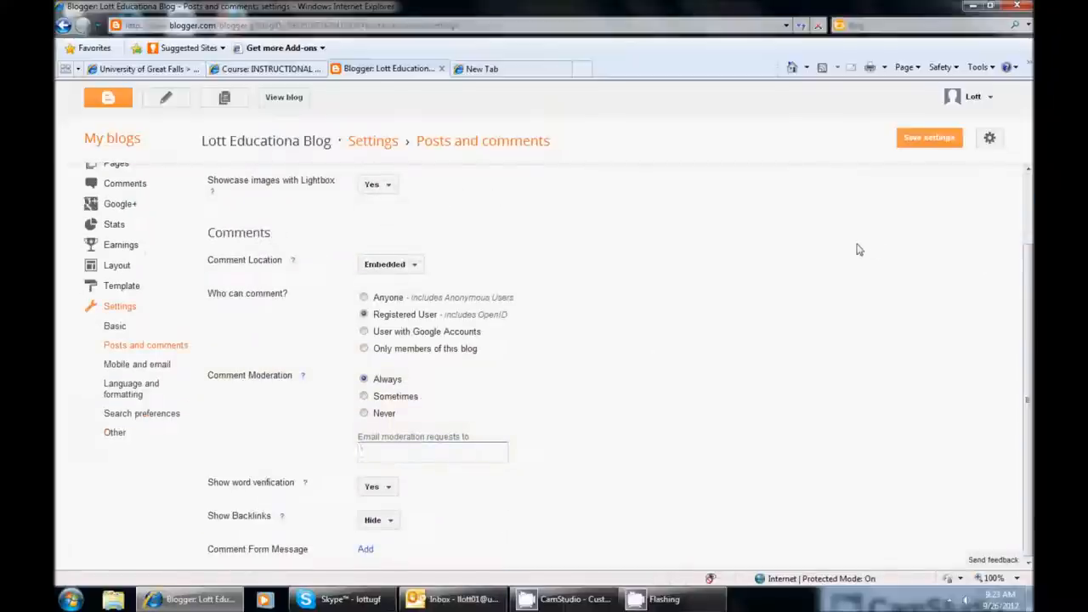
type("h")
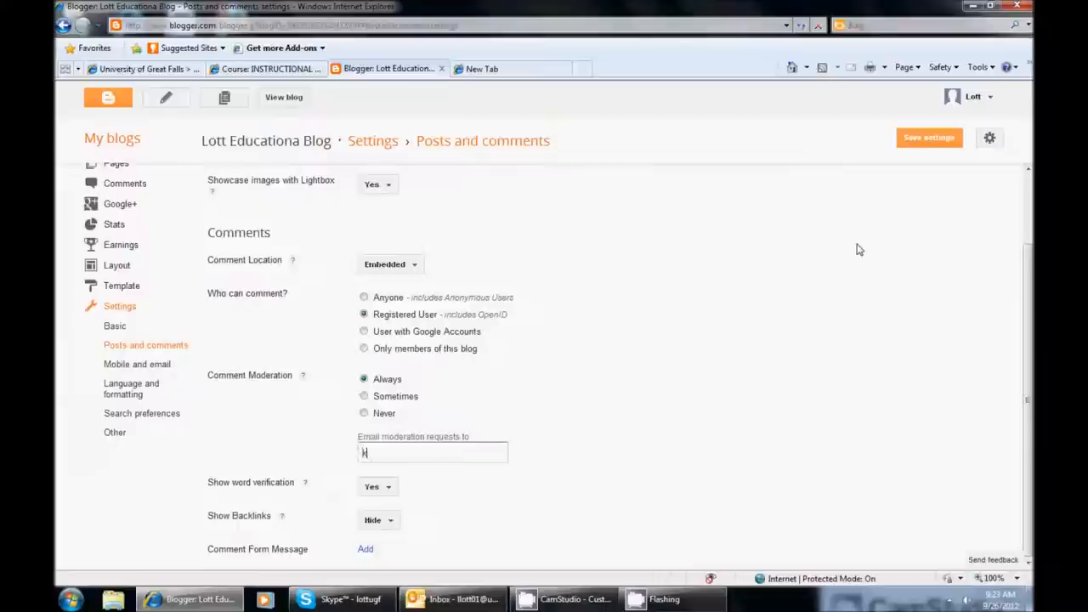
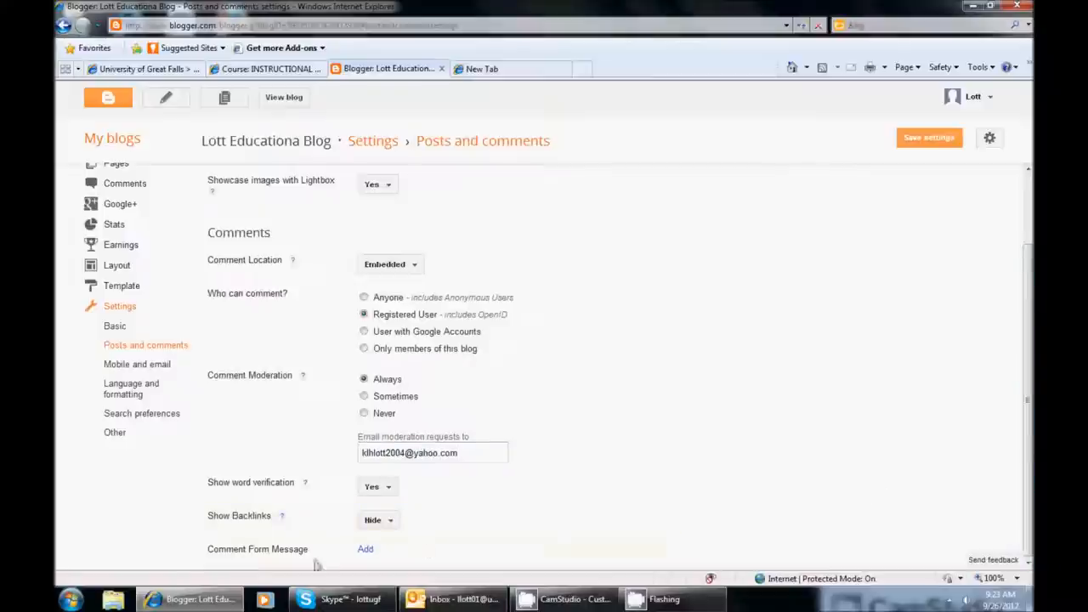
mouse_move(944, 206)
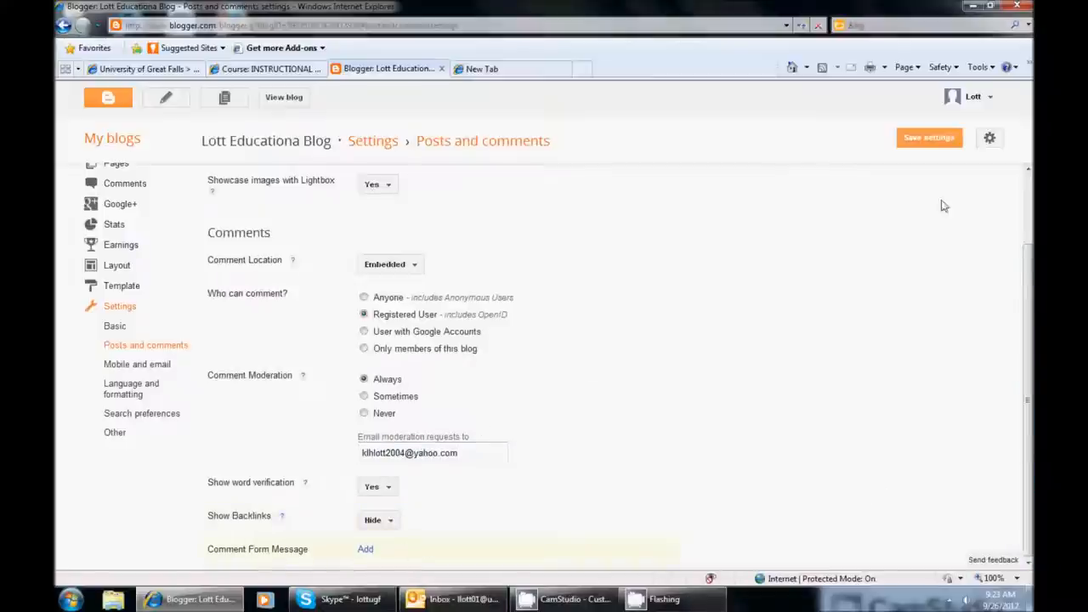
mouse_move(928, 138)
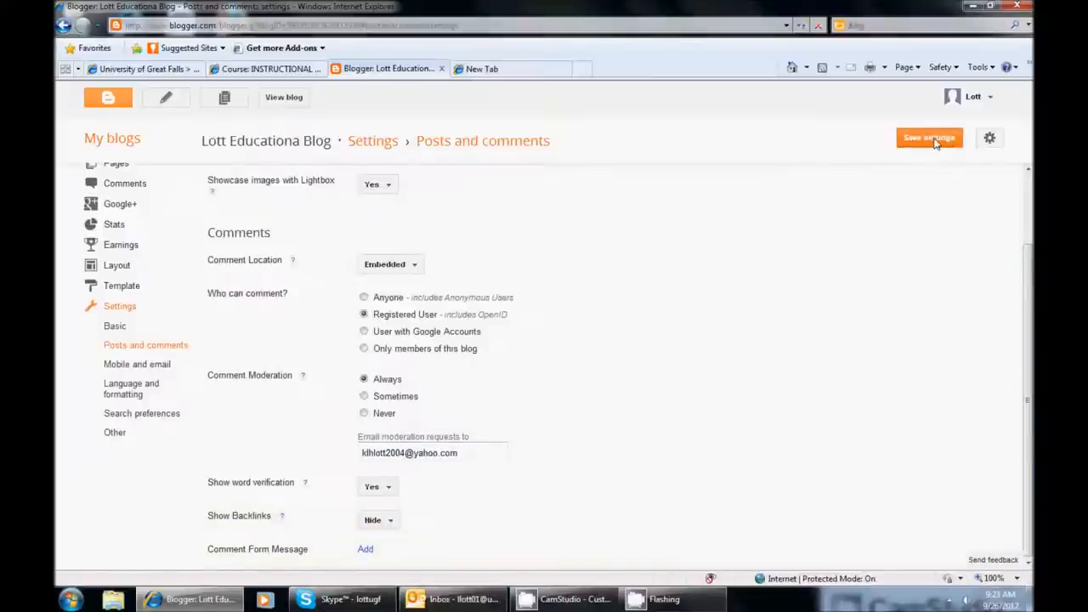
Save the comment settings and return to the My blogs dashboard
left_click(929, 137)
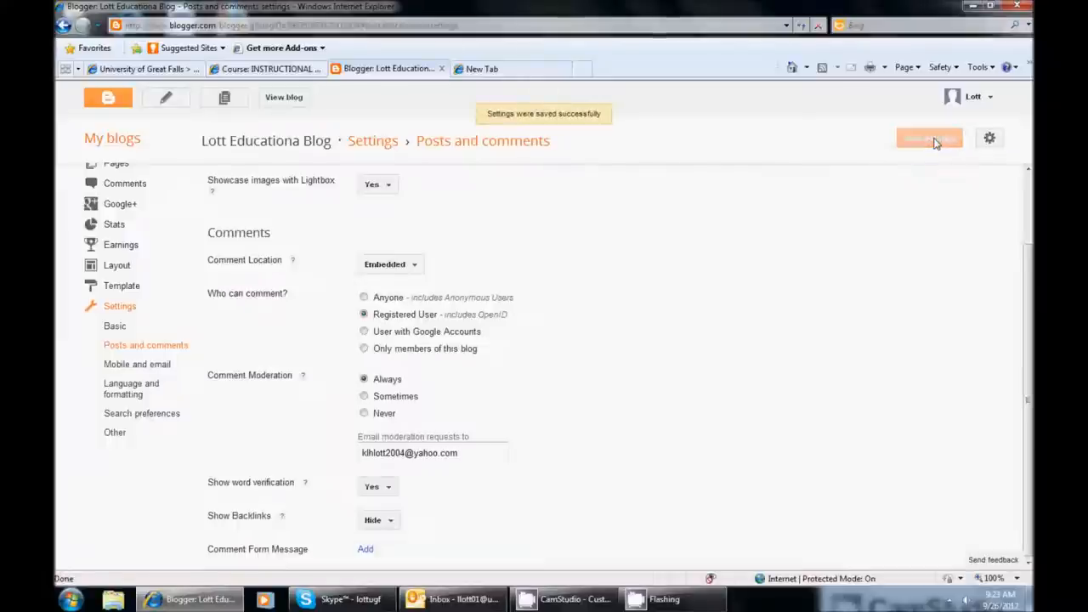
mouse_move(990, 139)
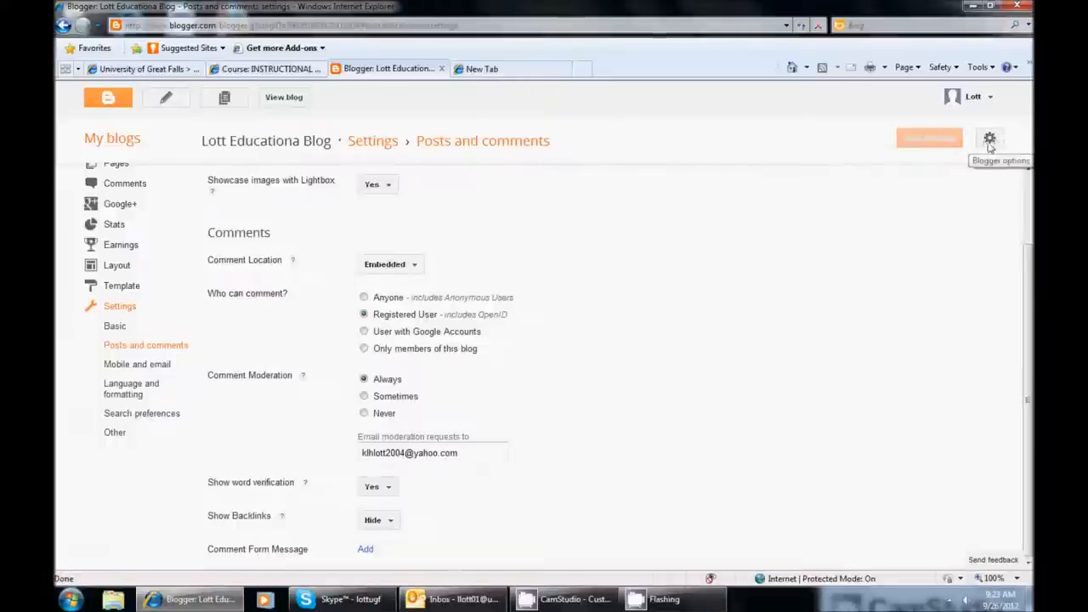
left_click(990, 140)
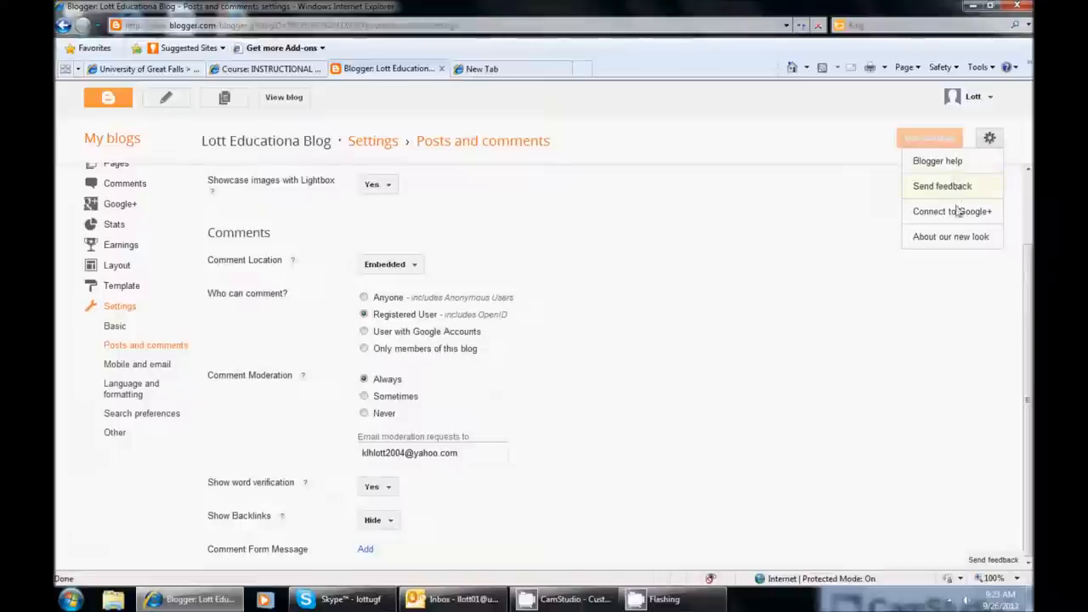
left_click(689, 175)
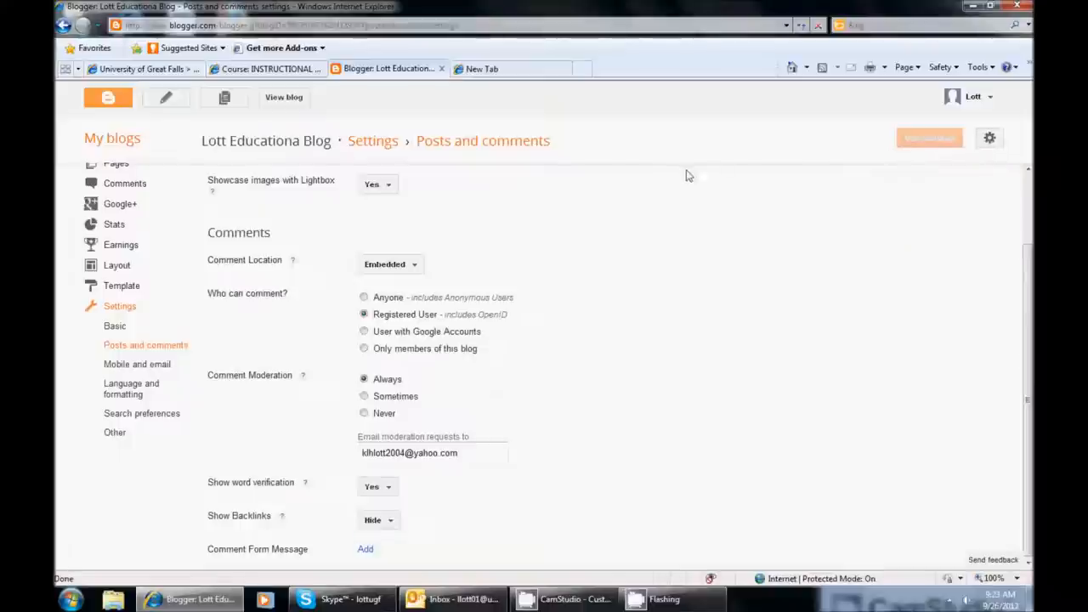
scroll("up", 3)
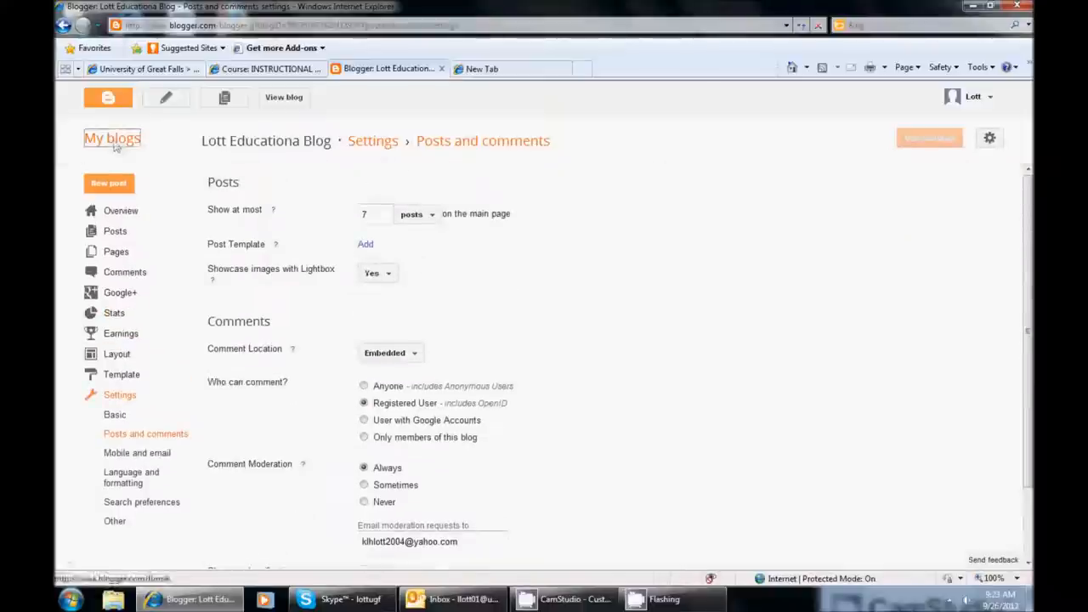
left_click(112, 138)
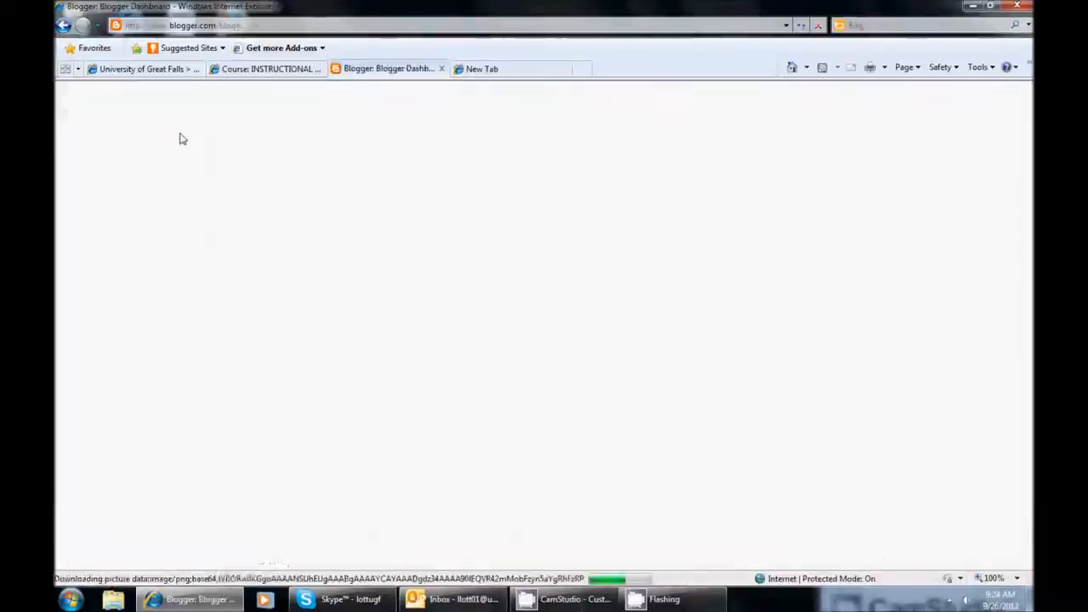